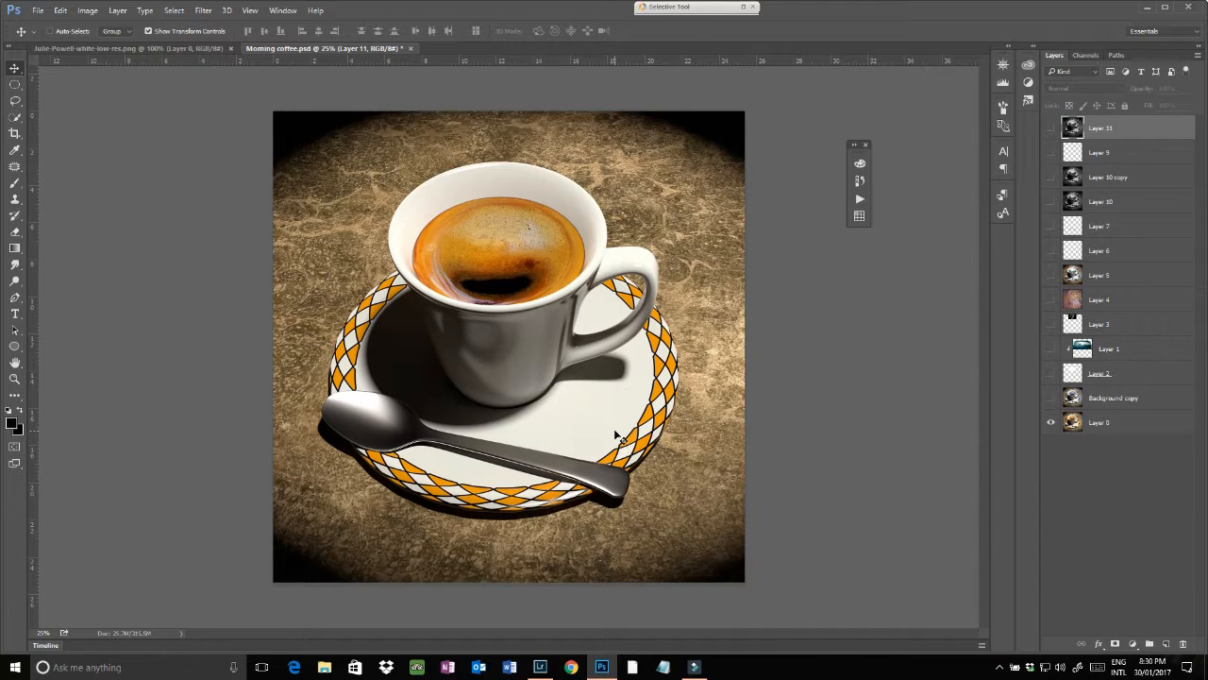
{"action": "mouse_move", "coordinate": [439, 217]}
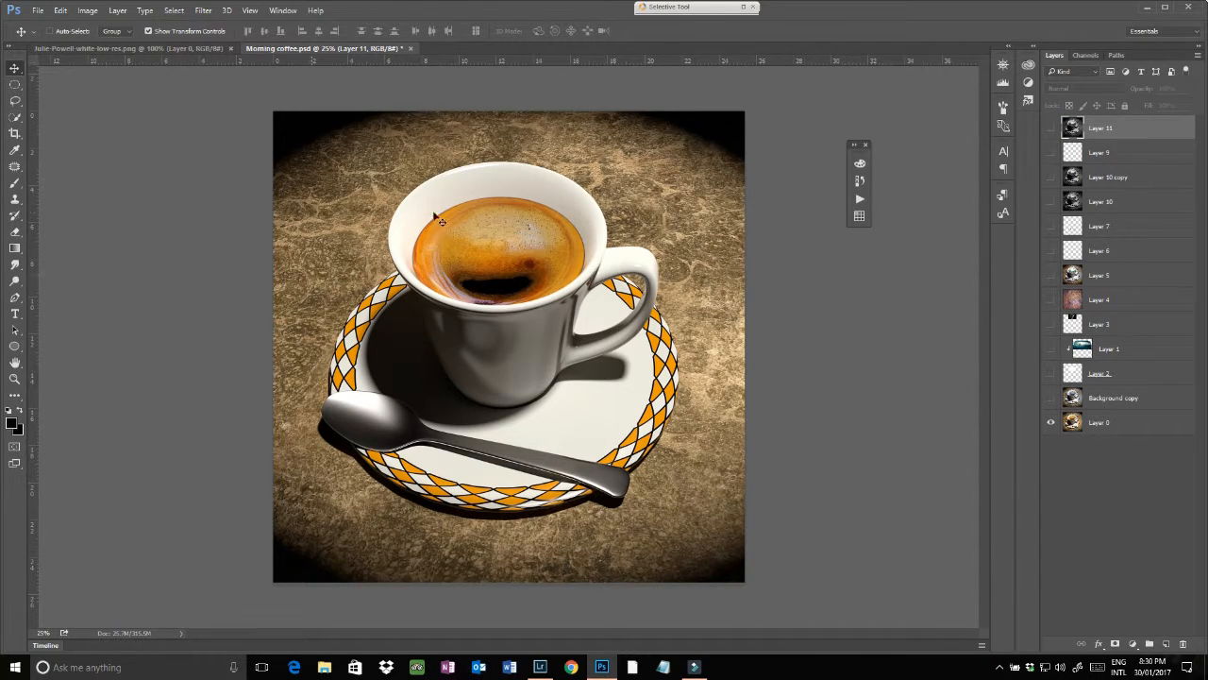
- Turn on the Background copy layer's blue-tinted cup scene and select it for editing
{"action": "left_click", "coordinate": [1050, 398]}
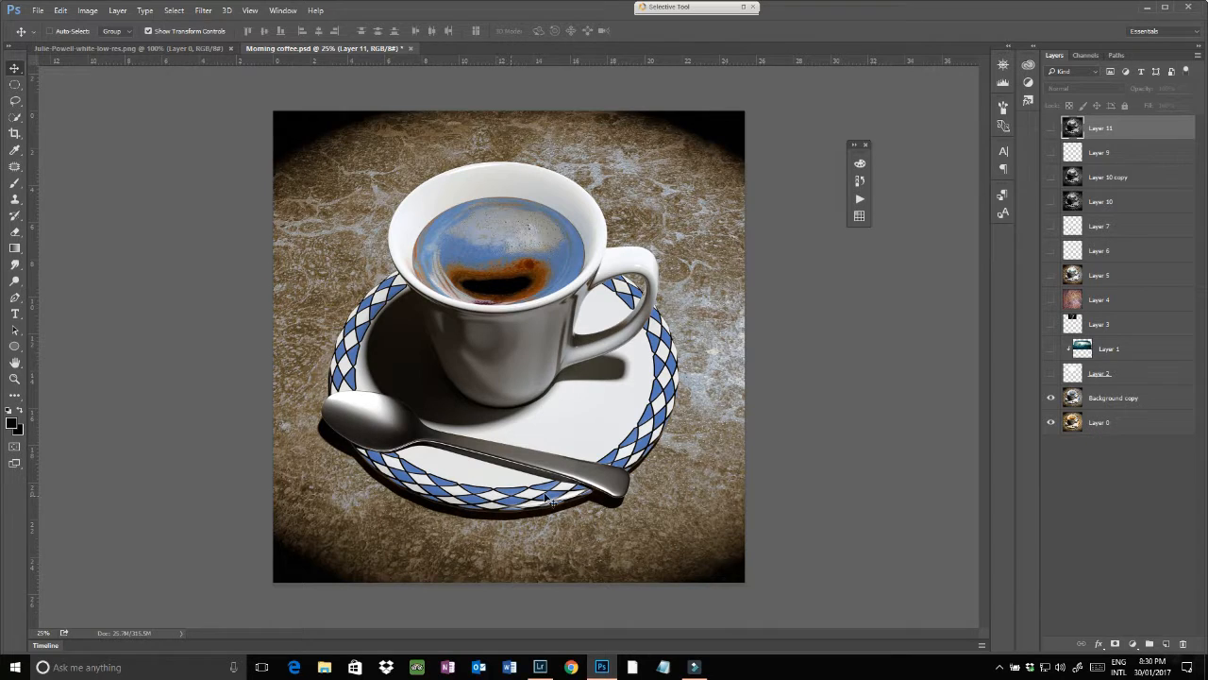
{"action": "mouse_move", "coordinate": [371, 305]}
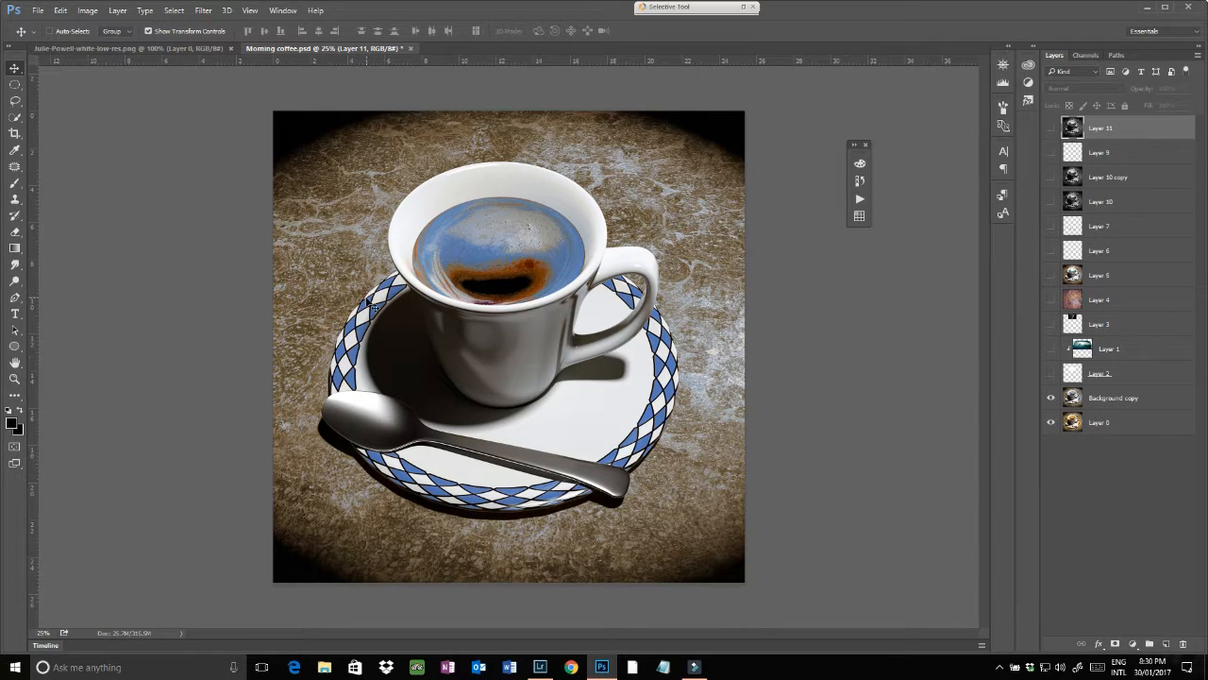
{"action": "left_click", "coordinate": [87, 11]}
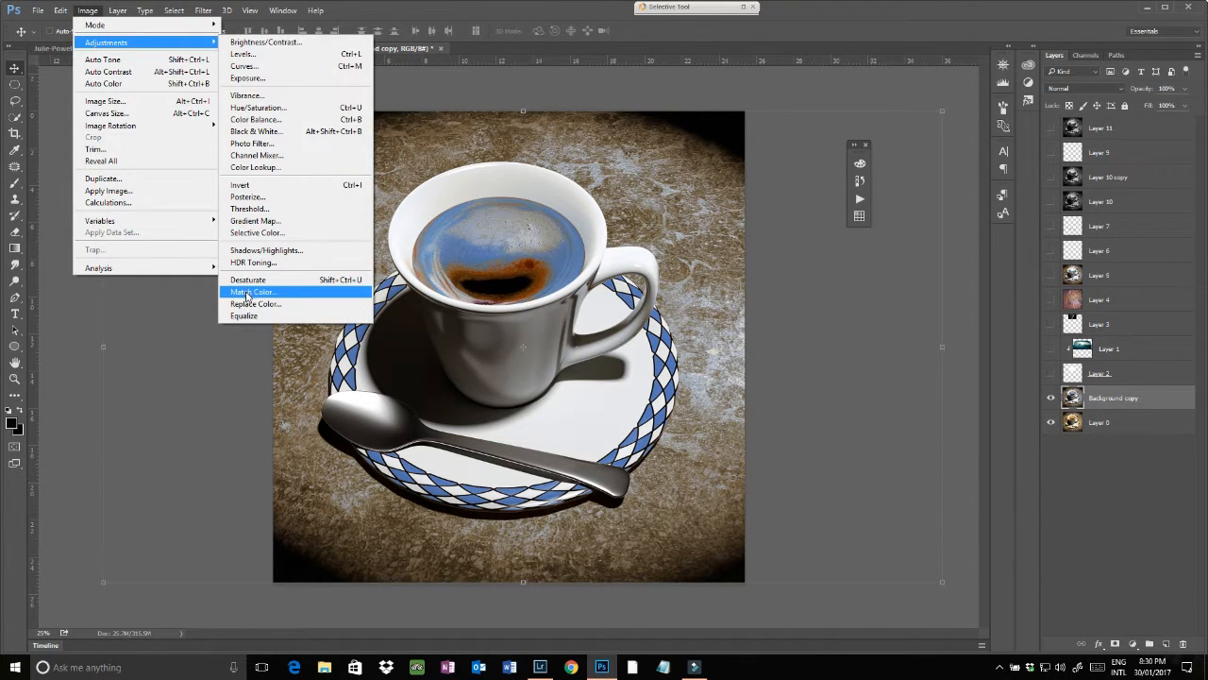
- Use Replace Color to narrow the saucer selection, shift its hue blue-violet and boost saturation
{"action": "left_click", "coordinate": [254, 303]}
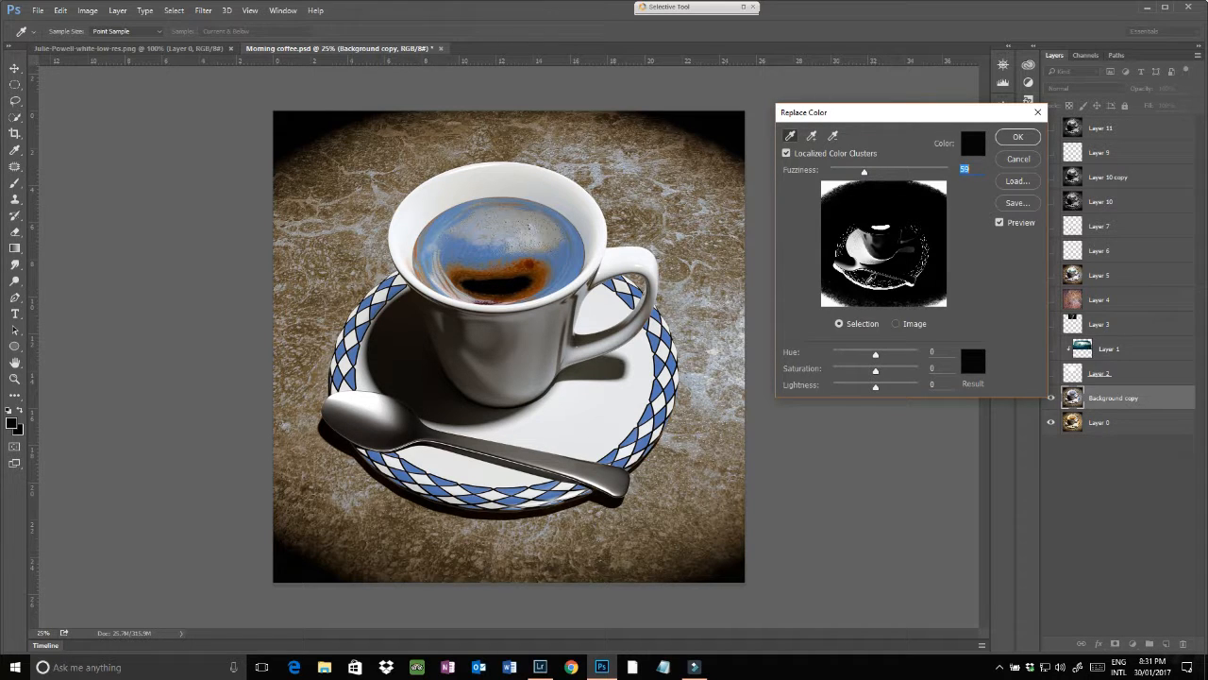
{"action": "left_click_drag", "start_coordinate": [862, 172], "coordinate": [850, 172]}
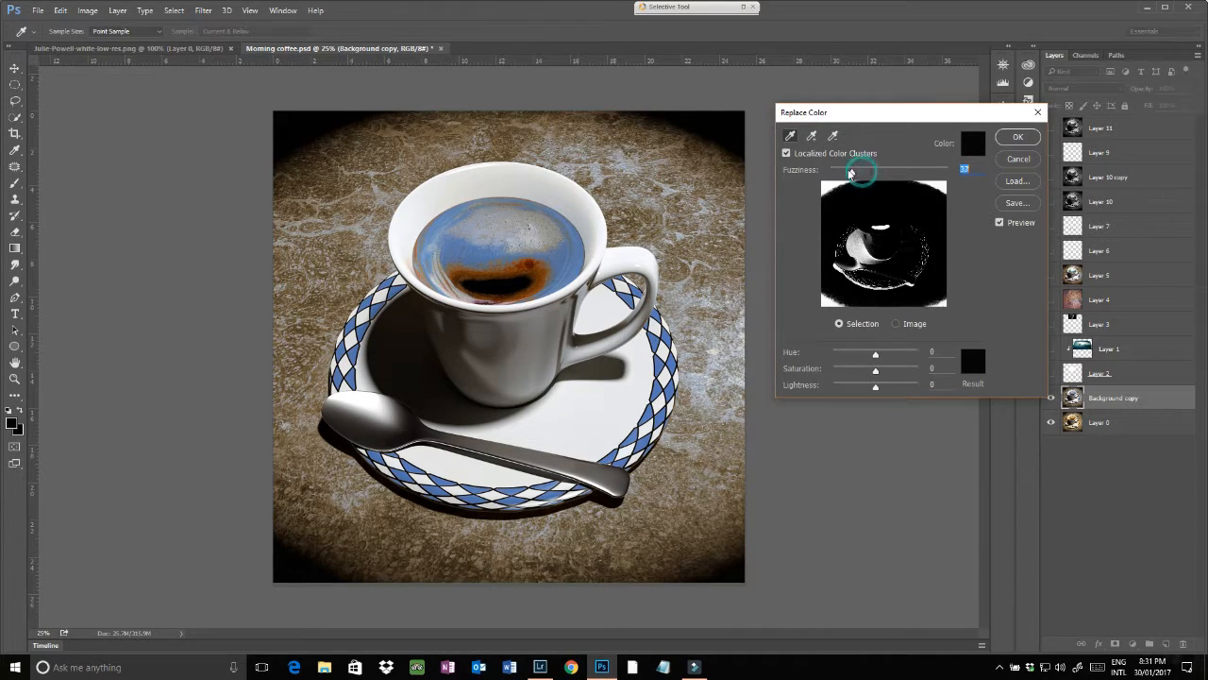
{"action": "left_click_drag", "start_coordinate": [860, 171], "coordinate": [839, 171]}
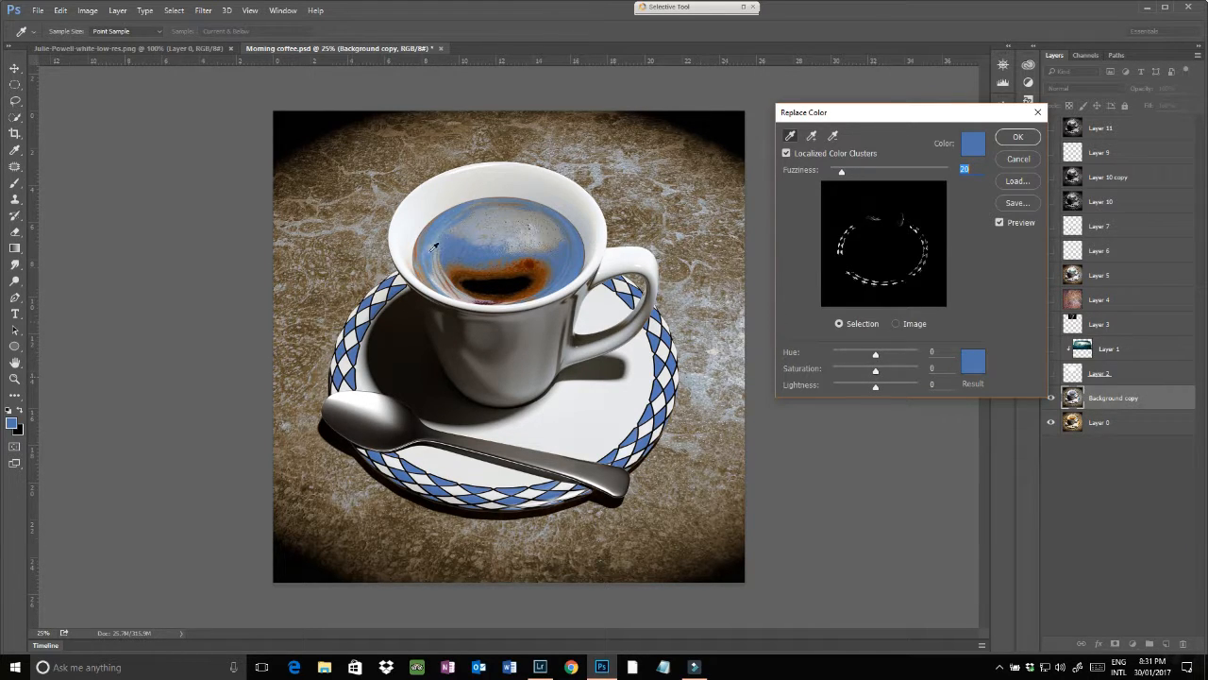
{"action": "left_click_drag", "start_coordinate": [875, 353], "coordinate": [875, 353]}
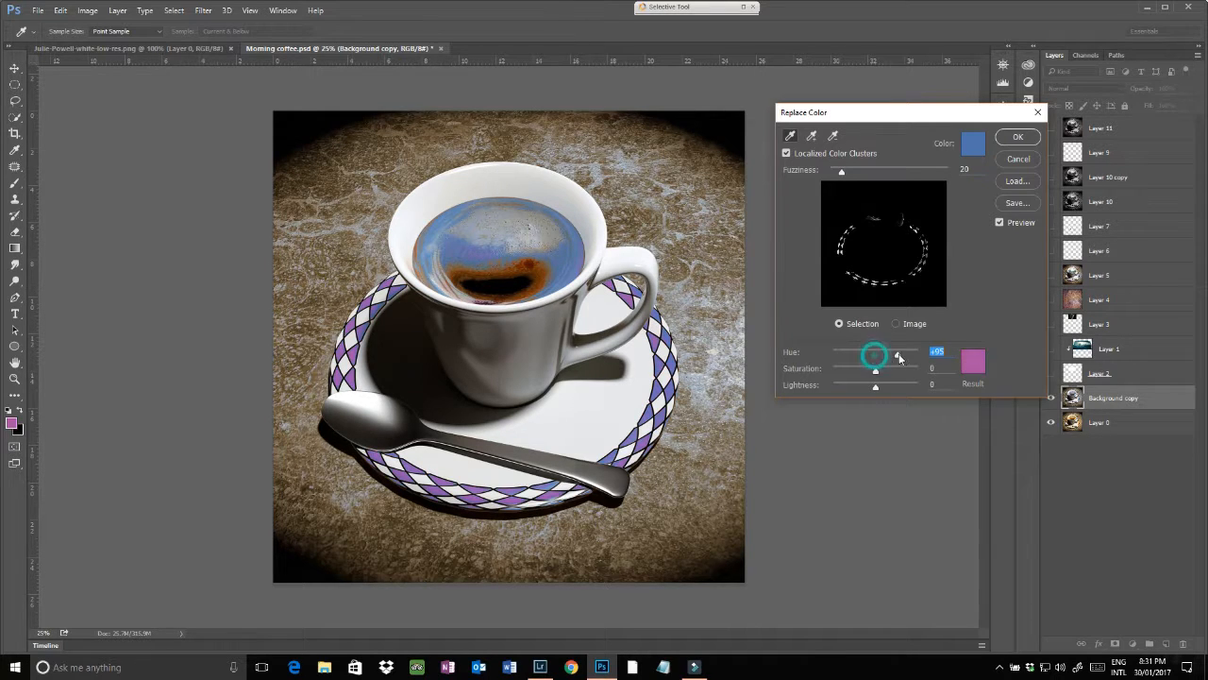
{"action": "left_click_drag", "start_coordinate": [873, 355], "coordinate": [892, 355]}
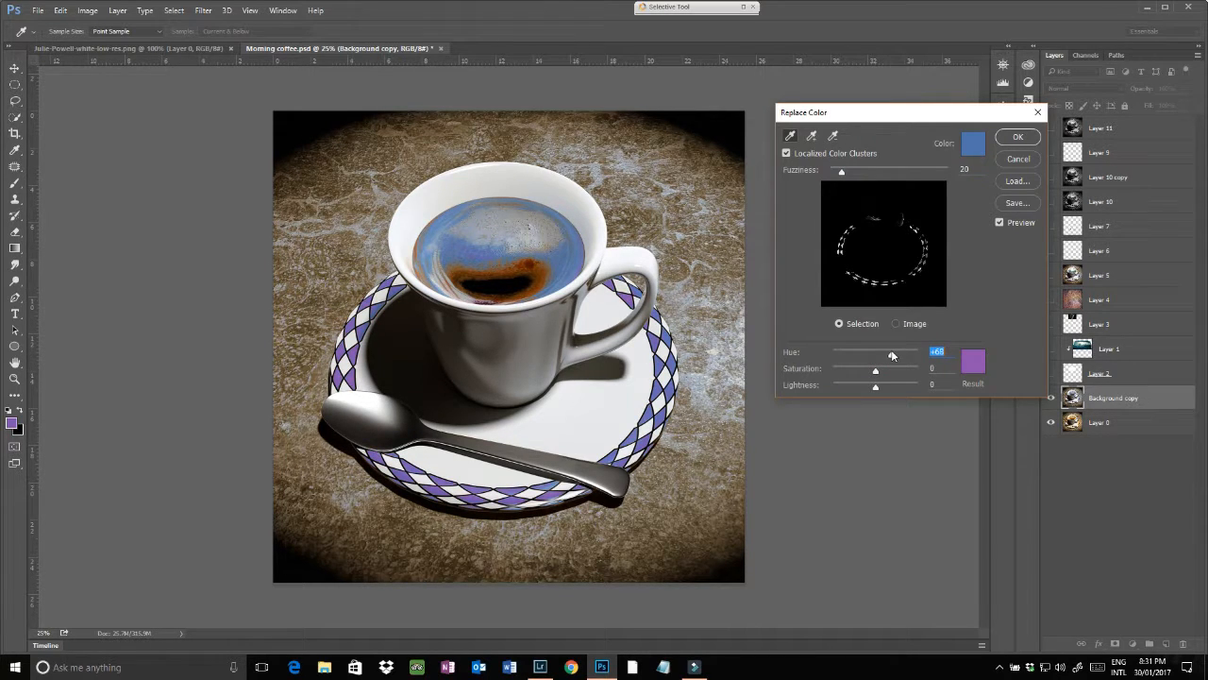
{"action": "left_click_drag", "start_coordinate": [892, 354], "coordinate": [883, 355]}
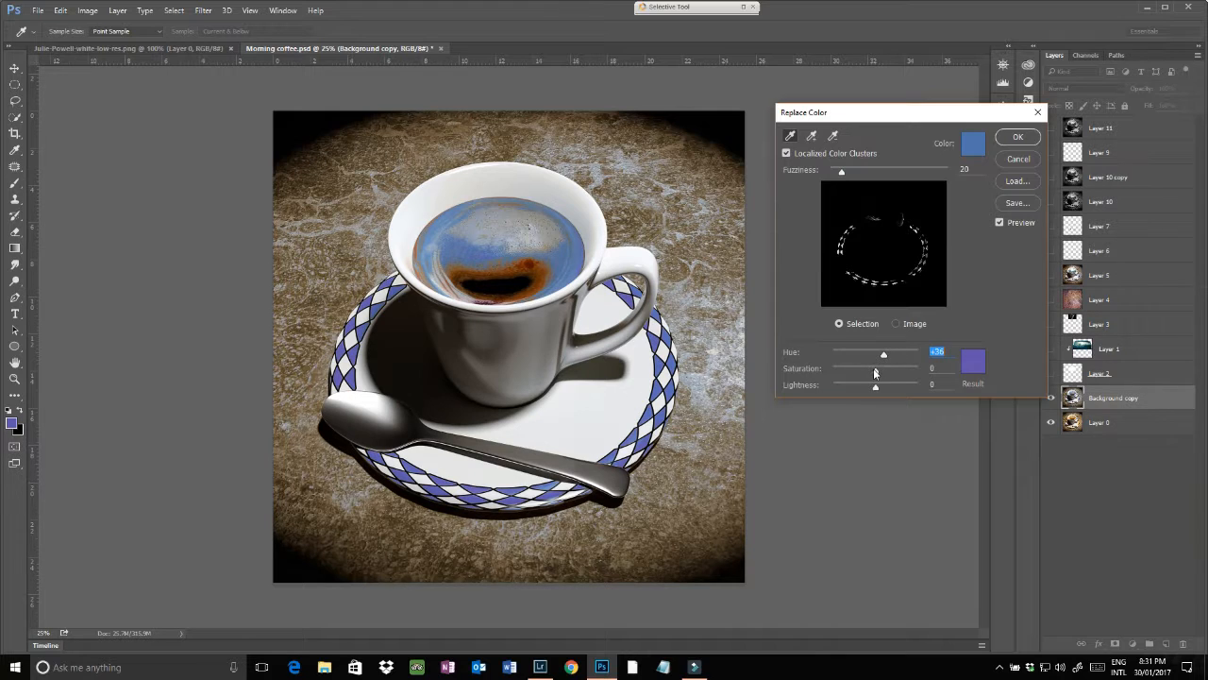
{"action": "left_click_drag", "start_coordinate": [874, 372], "coordinate": [906, 373]}
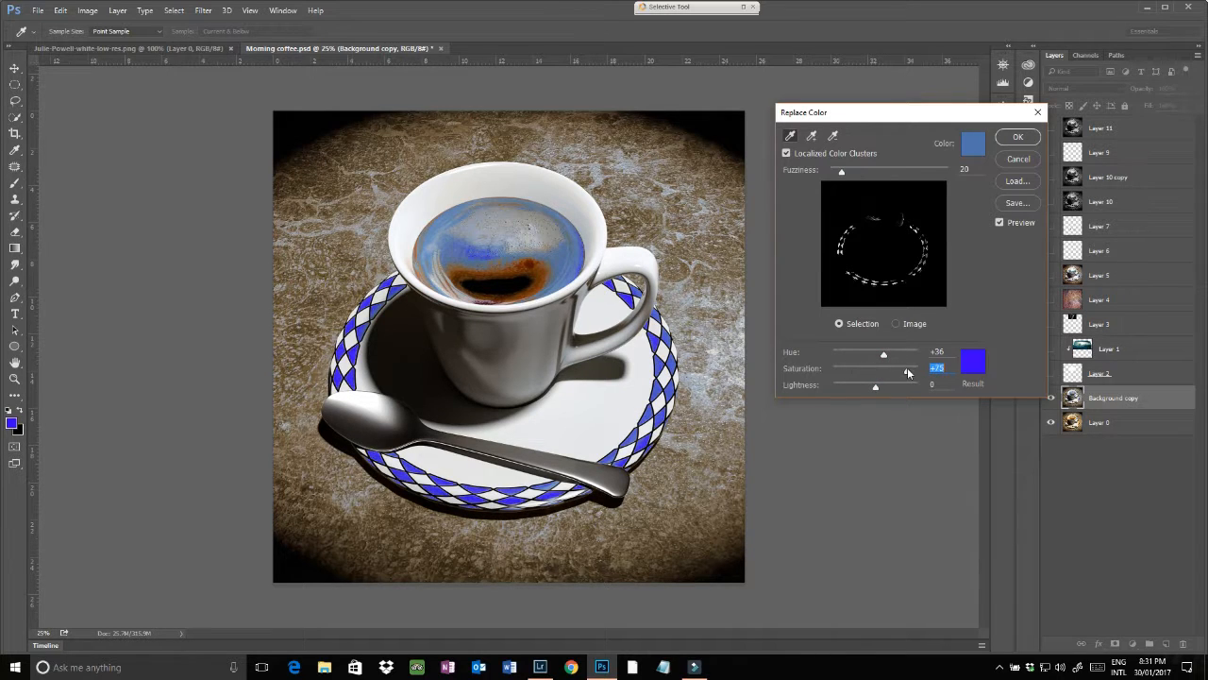
{"action": "left_click_drag", "start_coordinate": [874, 369], "coordinate": [890, 369]}
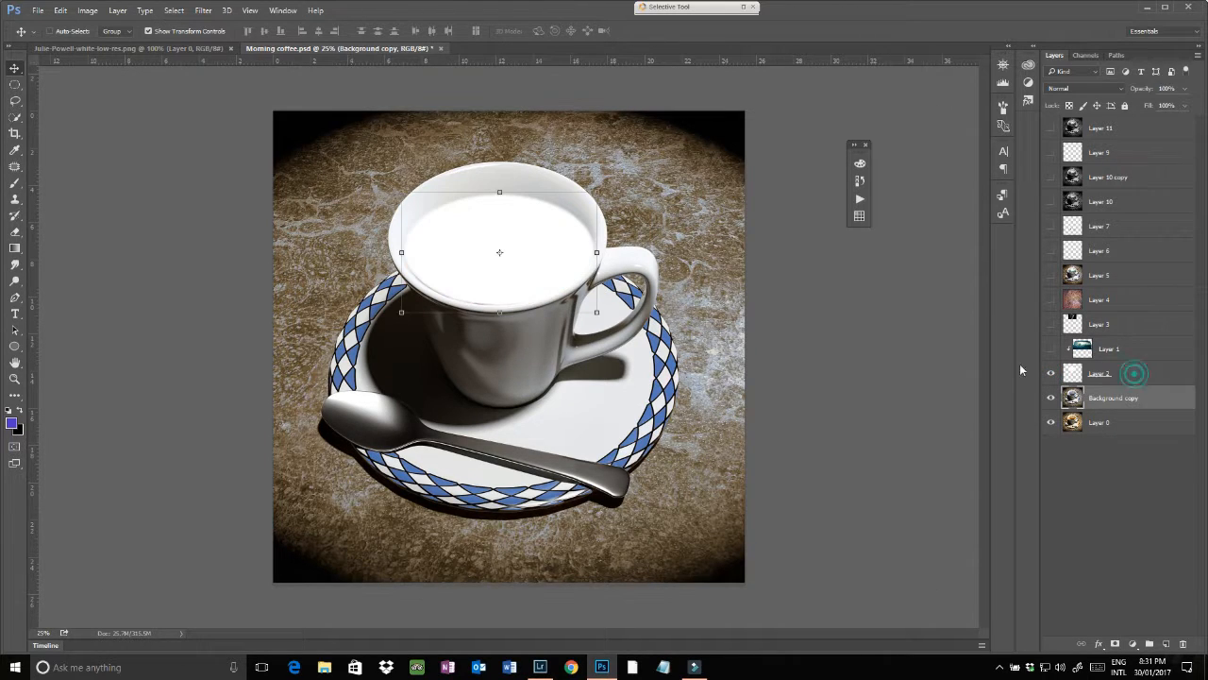
- Draw a Shape-mode ellipse on Layer 2 fitted to the cup's inner rim
{"action": "left_click", "coordinate": [1099, 372]}
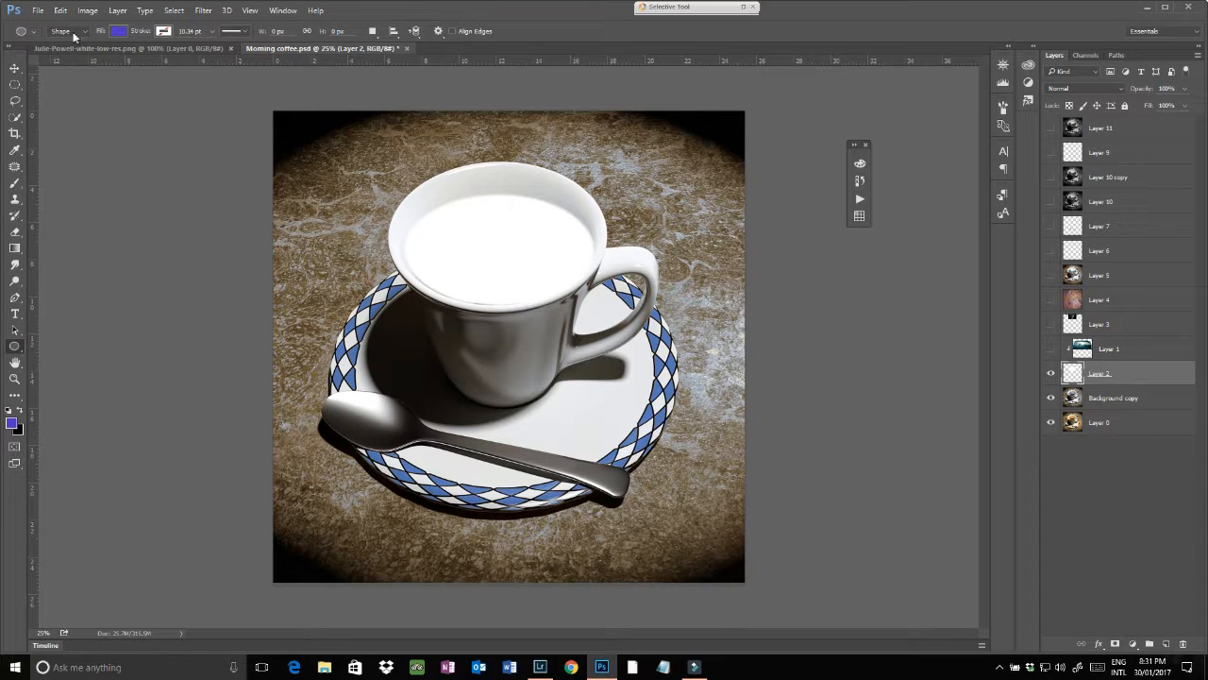
{"action": "left_click", "coordinate": [62, 31]}
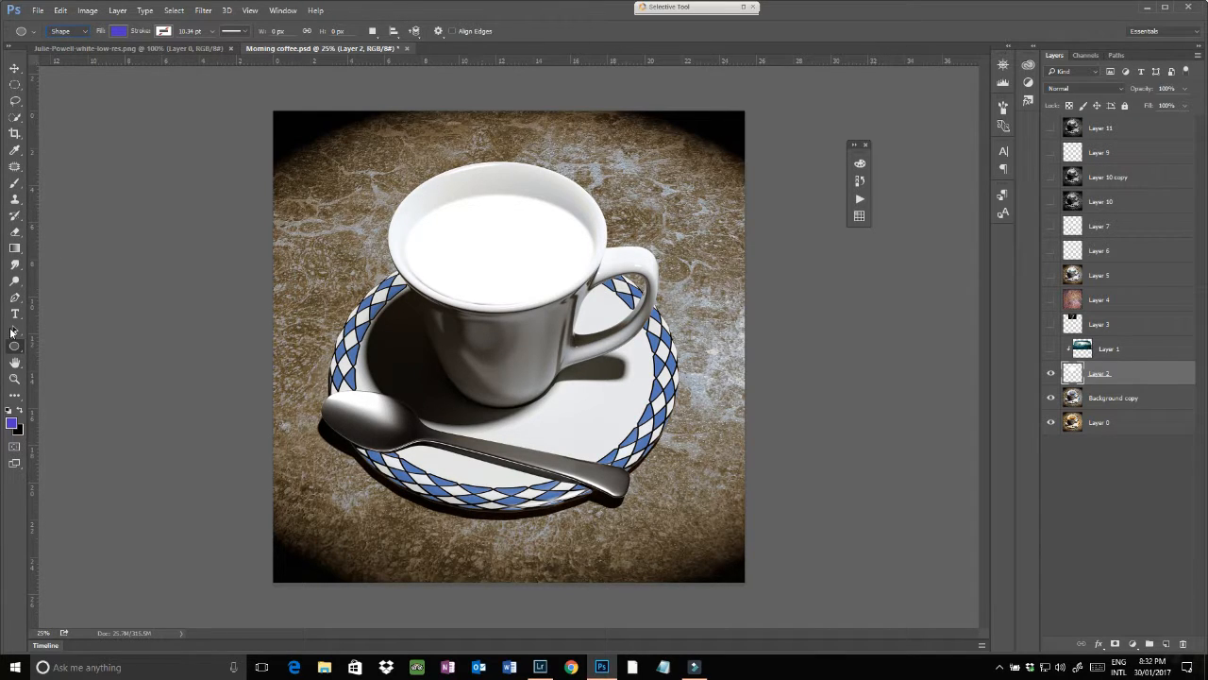
{"action": "left_click_drag", "start_coordinate": [406, 203], "coordinate": [453, 231]}
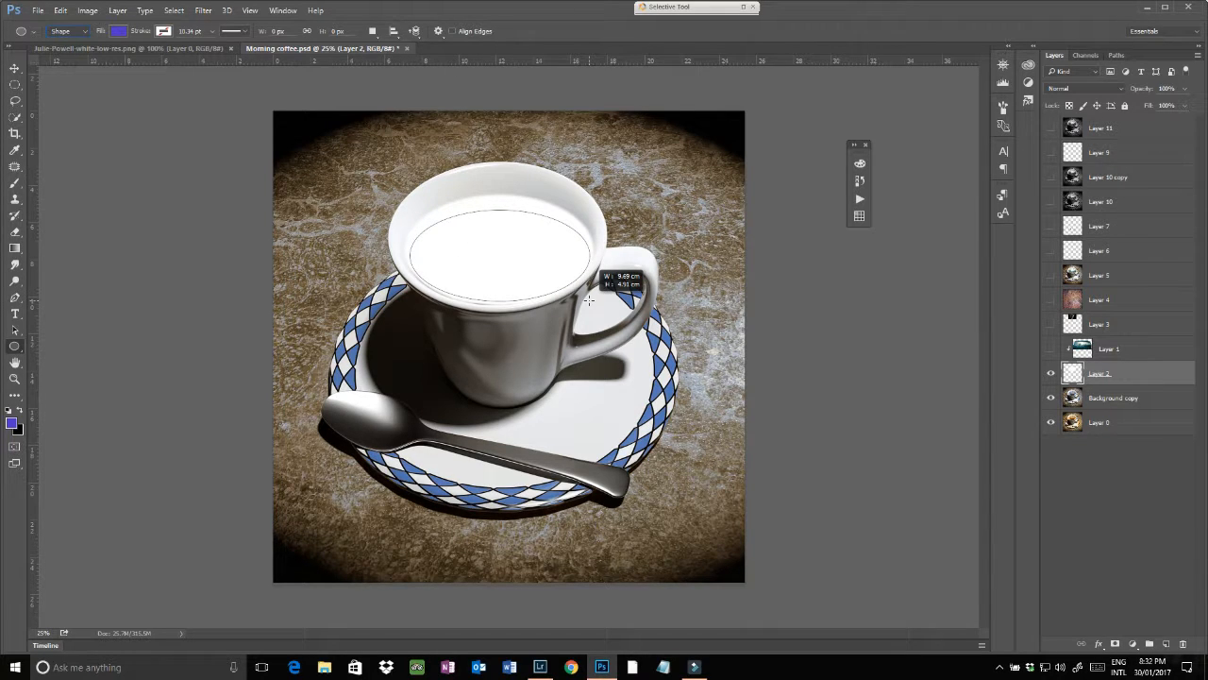
{"action": "left_click_drag", "start_coordinate": [590, 300], "coordinate": [581, 280]}
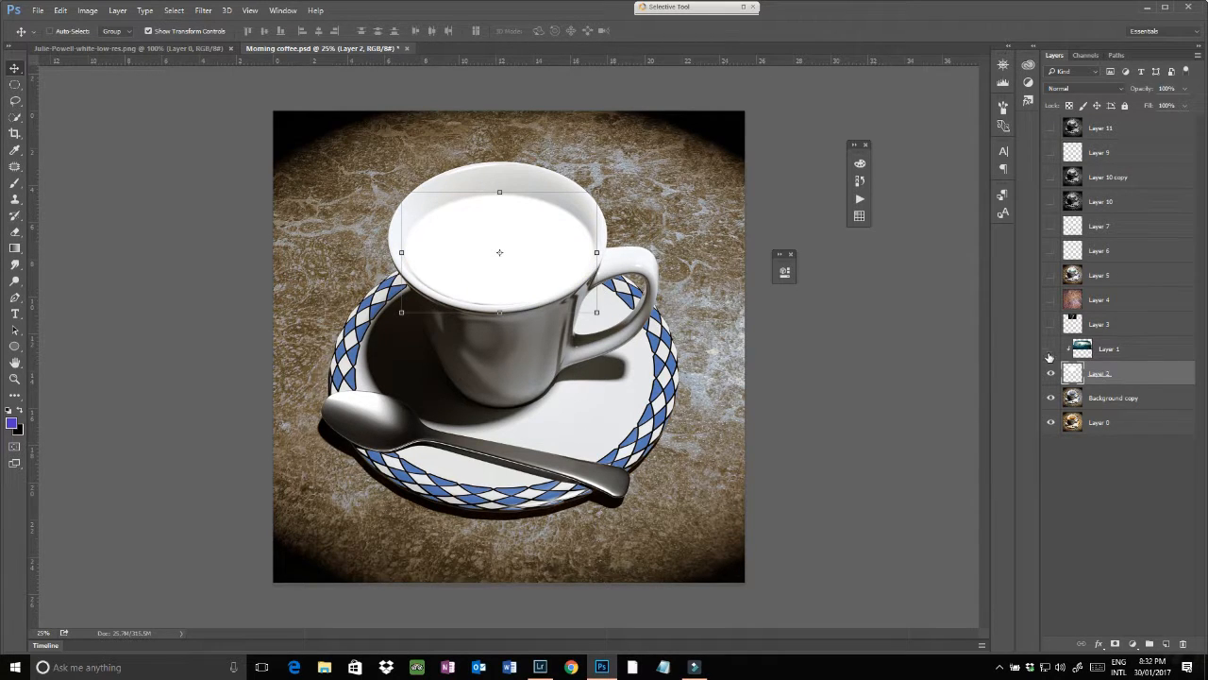
- Show and select the clouds Layer 1, then apply Spherize at 100% amount
{"action": "left_click", "coordinate": [1050, 348]}
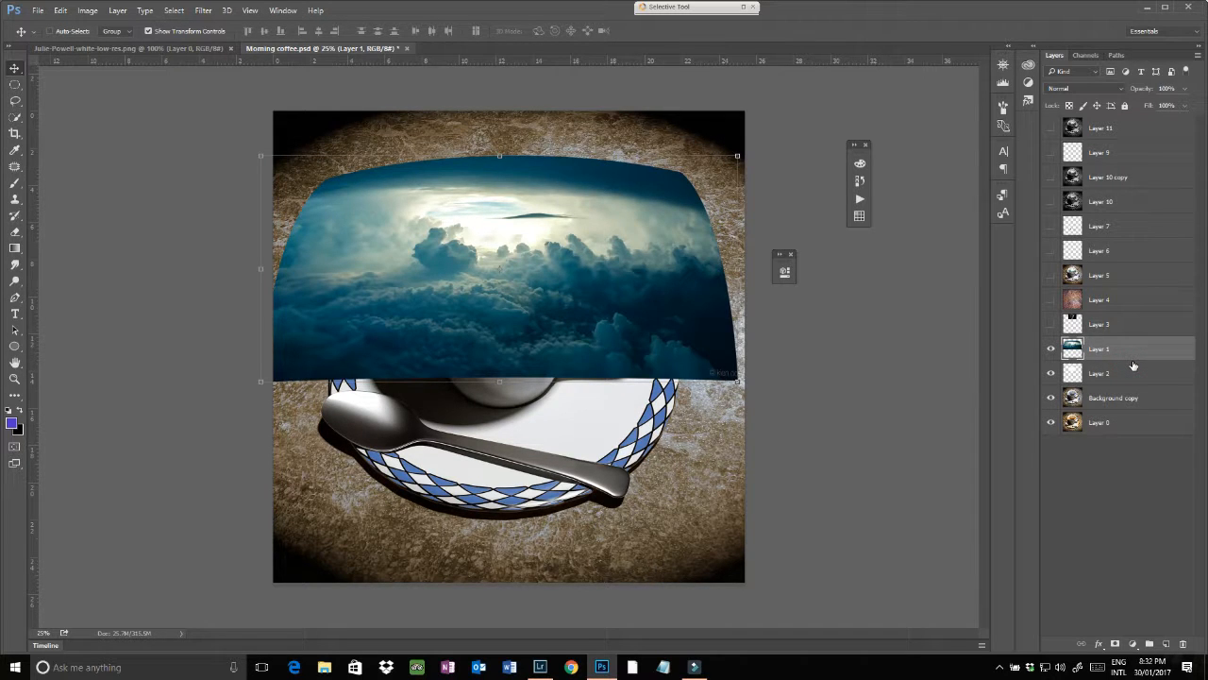
{"action": "left_click", "coordinate": [203, 11]}
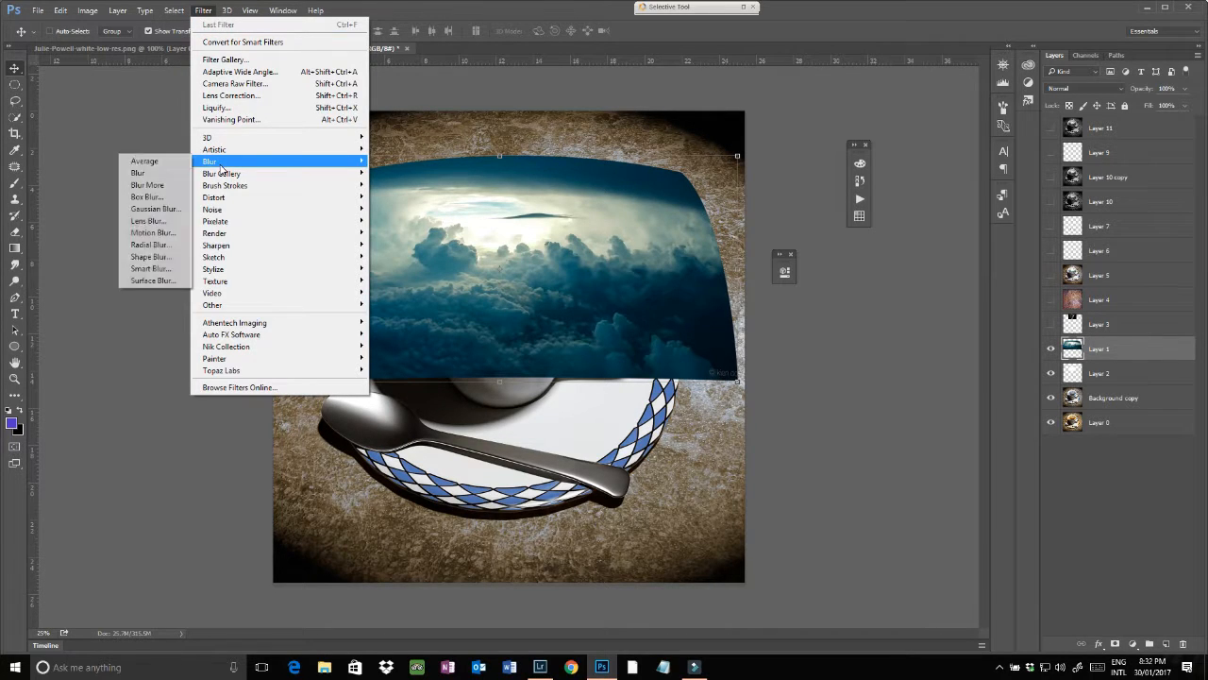
{"action": "mouse_move", "coordinate": [213, 197]}
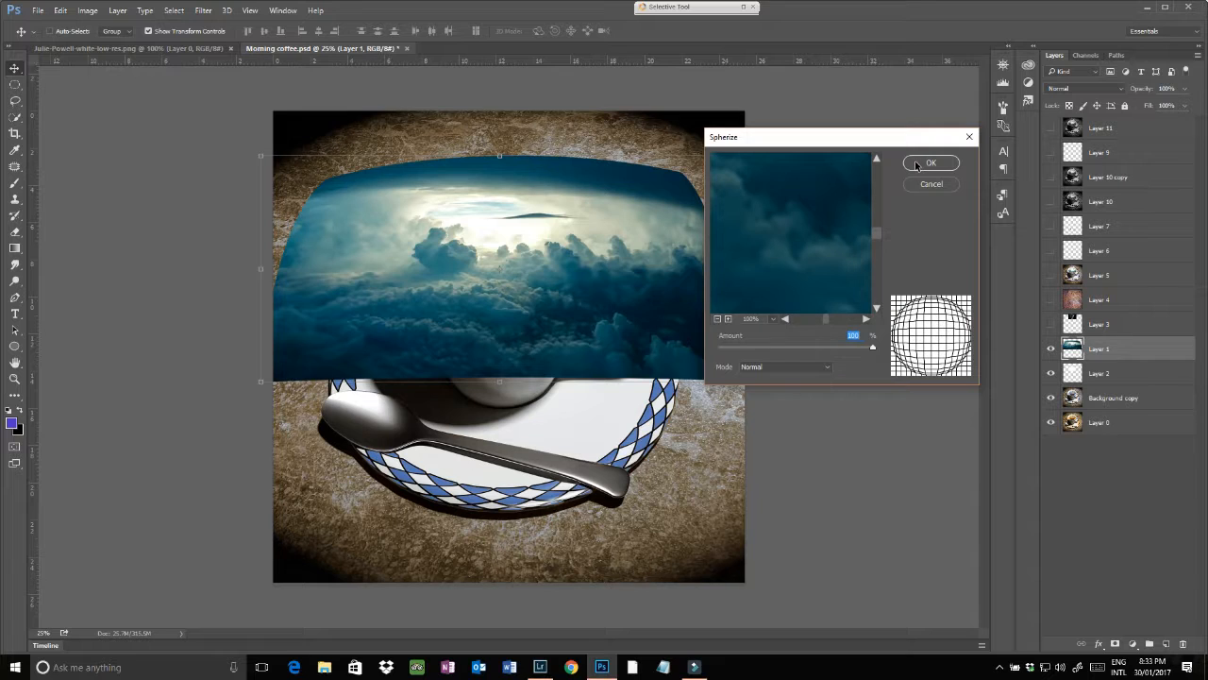
{"action": "left_click", "coordinate": [931, 162]}
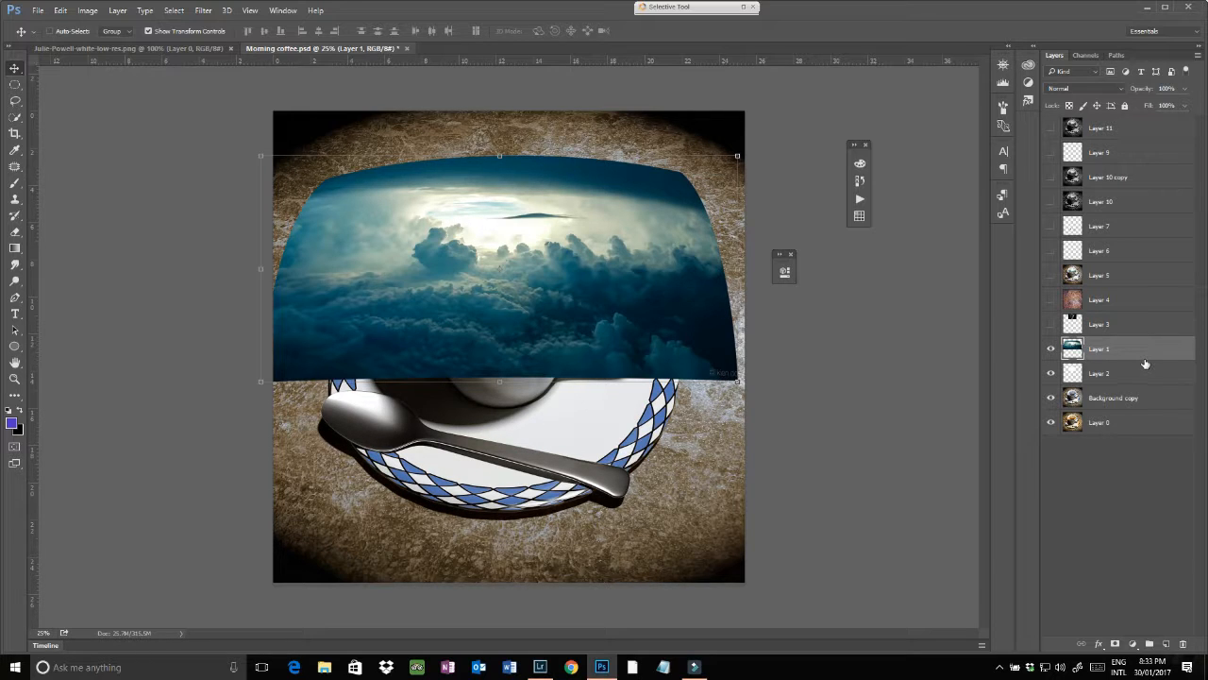
{"action": "mouse_move", "coordinate": [1139, 364]}
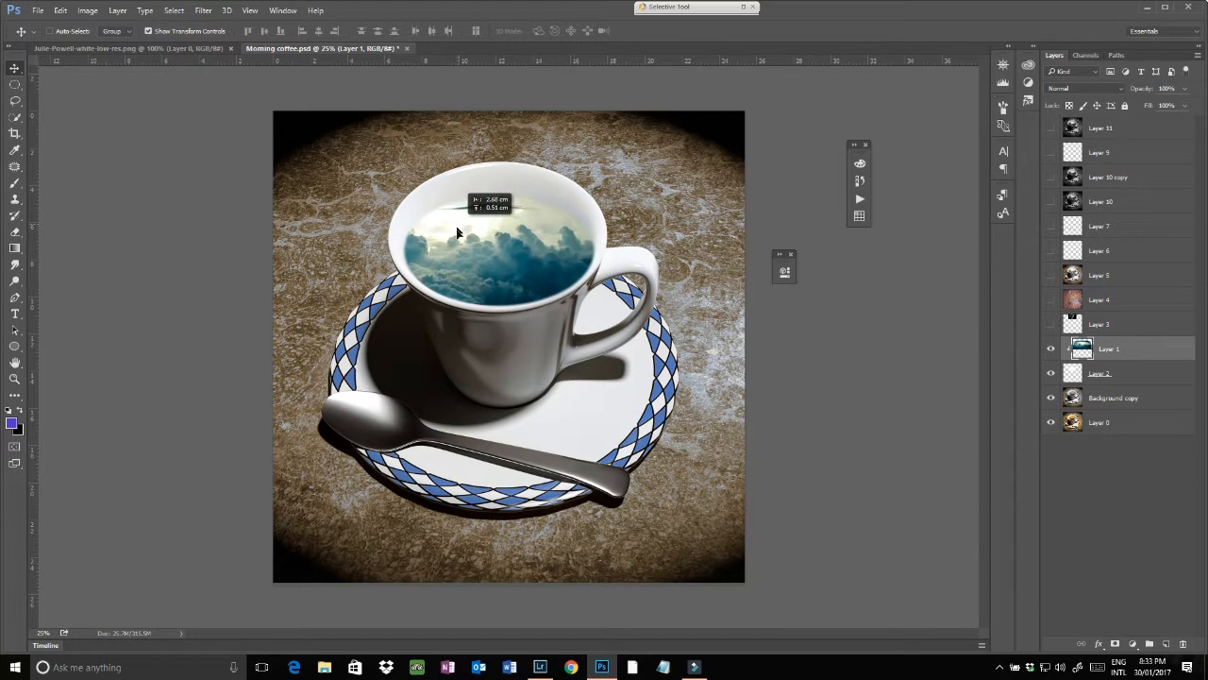
- Drag the clipped clouds with the Move Tool to sit inside the cup's oval
{"action": "left_click_drag", "start_coordinate": [458, 233], "coordinate": [523, 238]}
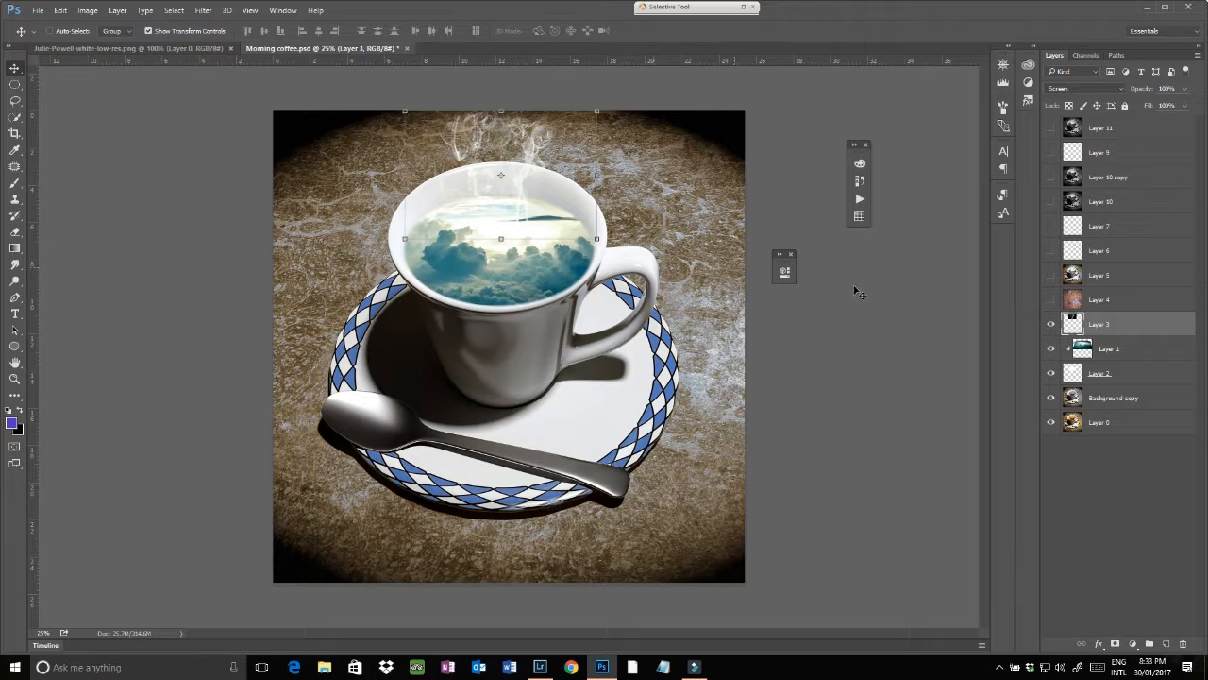
- Set the steam Layer 3 blend mode to Screen
{"action": "left_click", "coordinate": [1085, 88]}
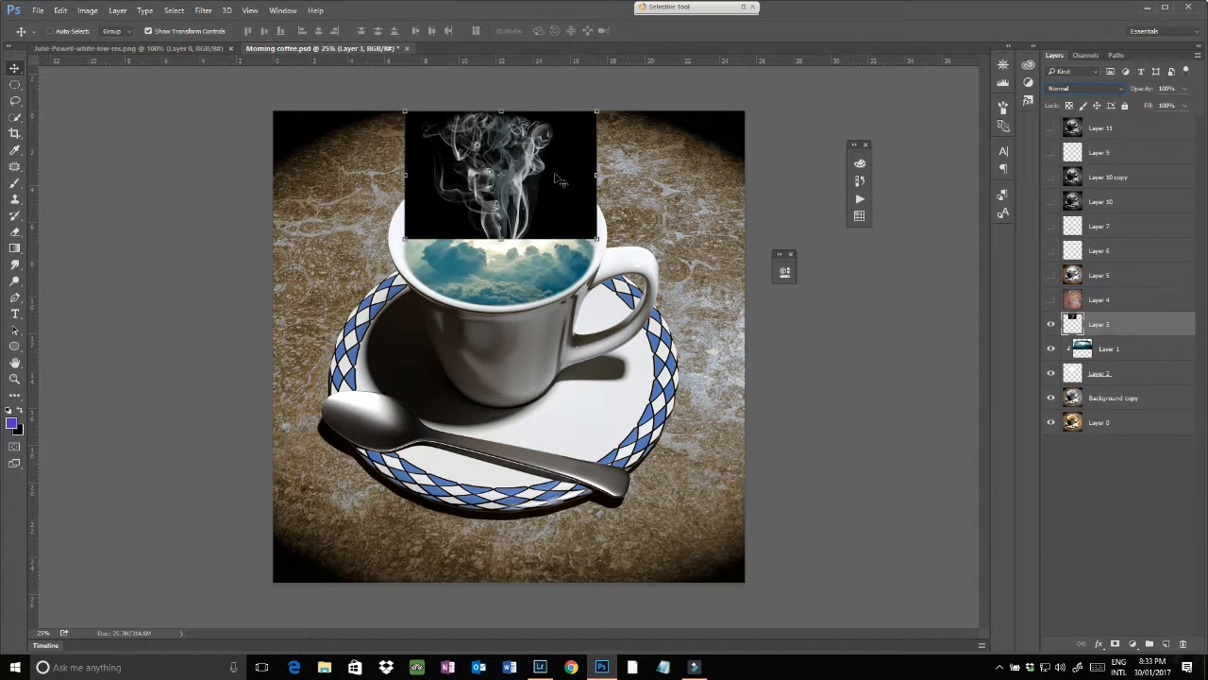
{"action": "left_click", "coordinate": [1086, 89]}
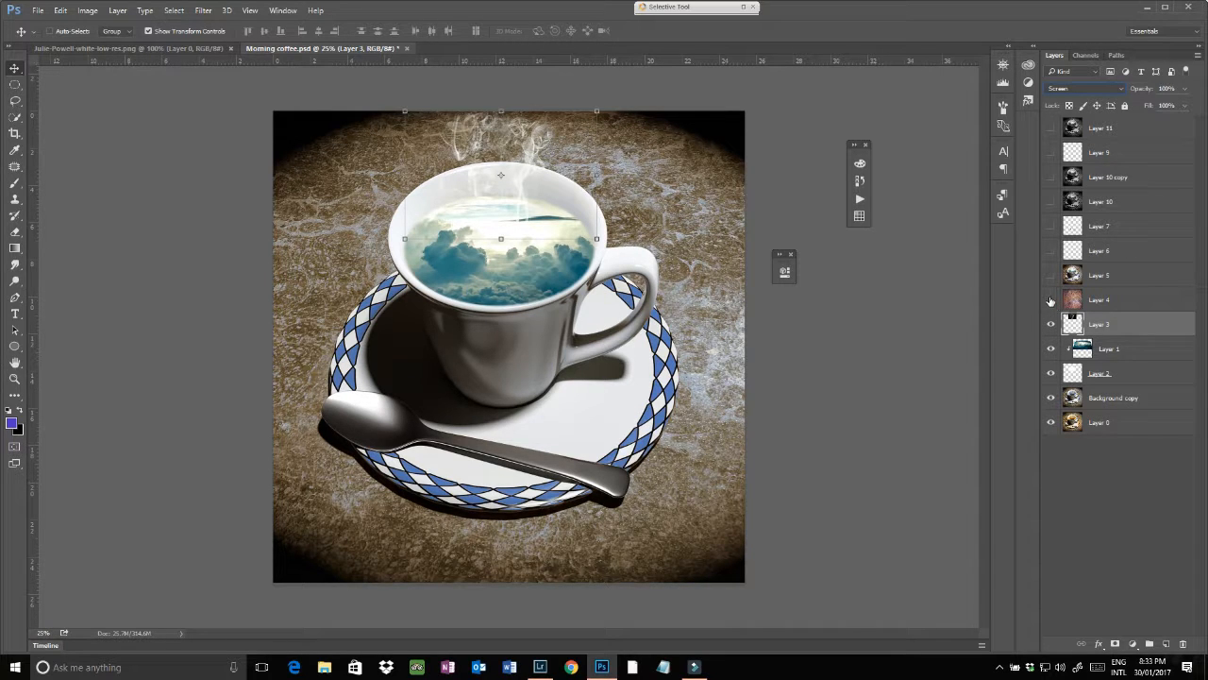
- Show texture Layer 4 and blend it in Soft Light at about 48% opacity
{"action": "left_click", "coordinate": [1099, 300]}
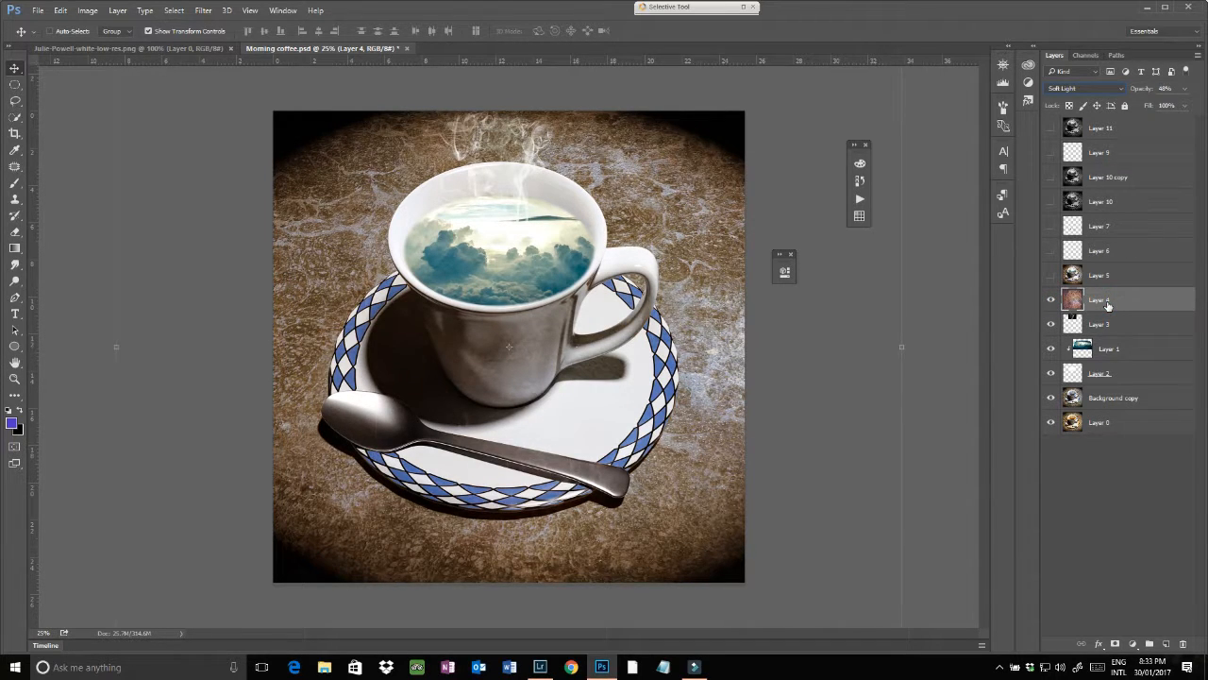
{"action": "left_click", "coordinate": [1086, 88]}
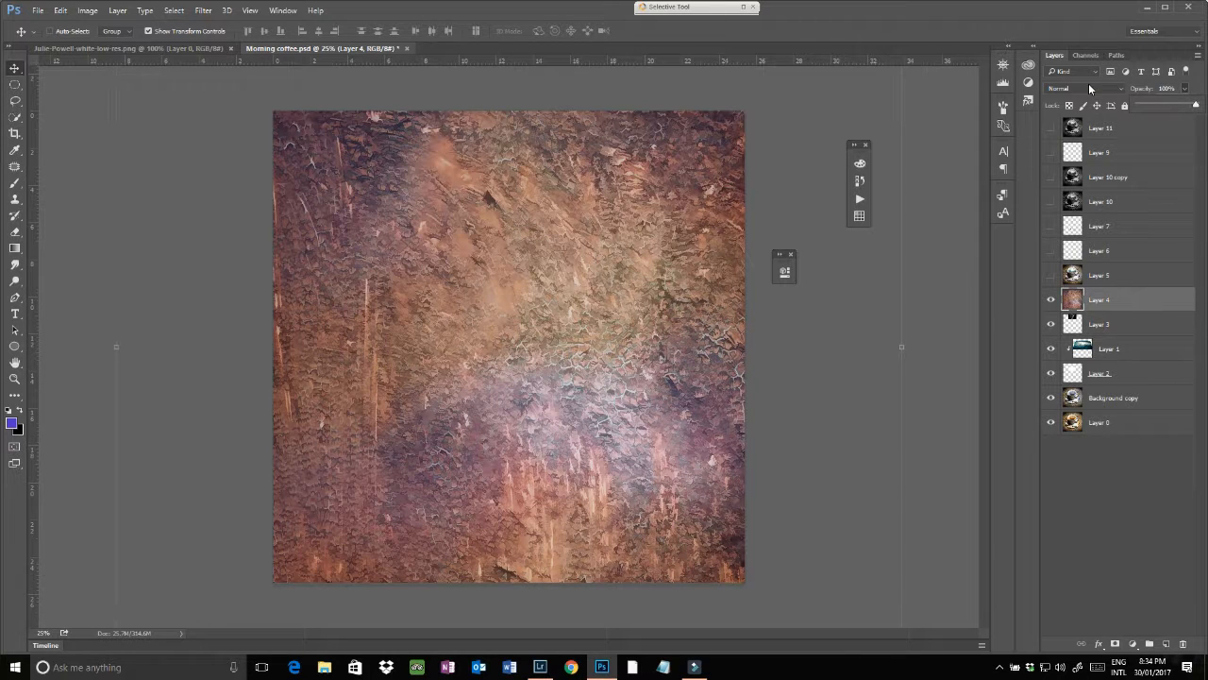
{"action": "left_click", "coordinate": [1084, 87]}
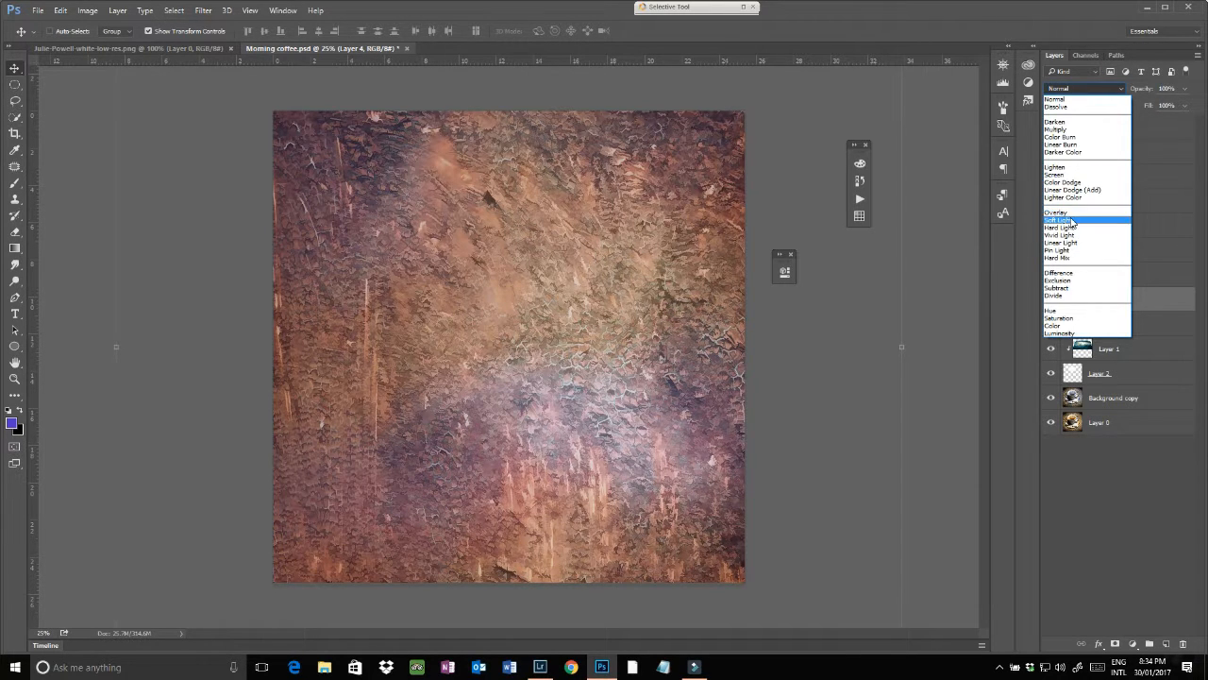
{"action": "left_click", "coordinate": [1060, 220]}
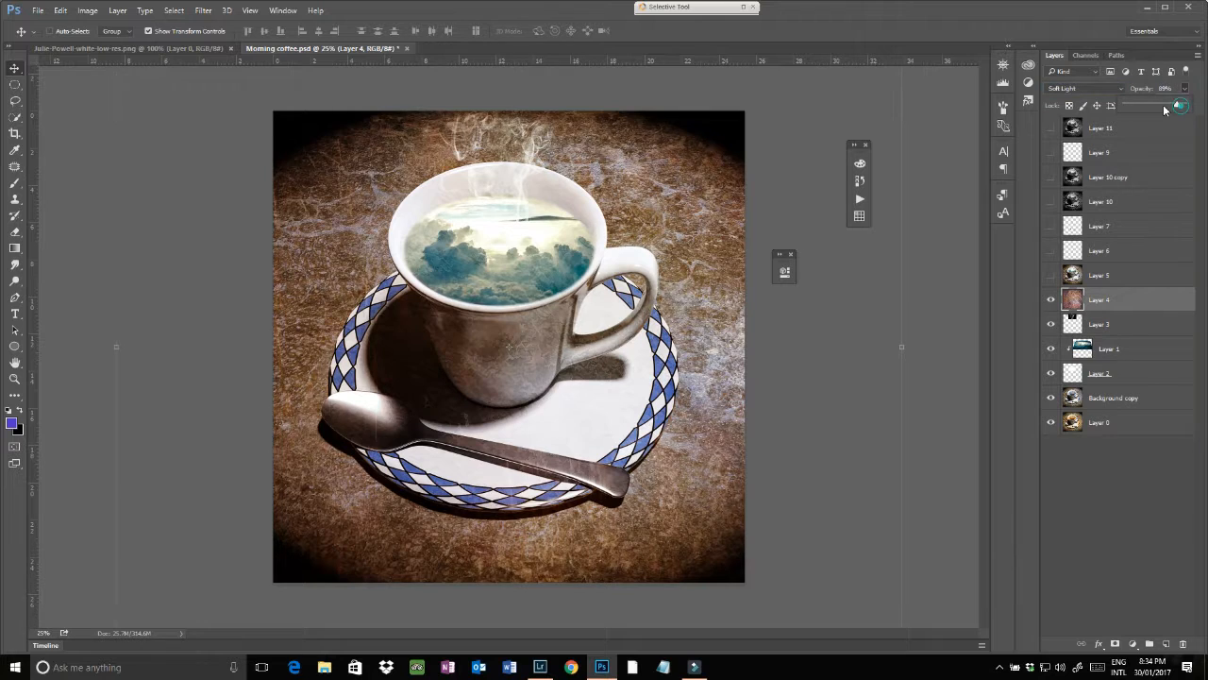
{"action": "left_click_drag", "start_coordinate": [1180, 105], "coordinate": [1154, 105]}
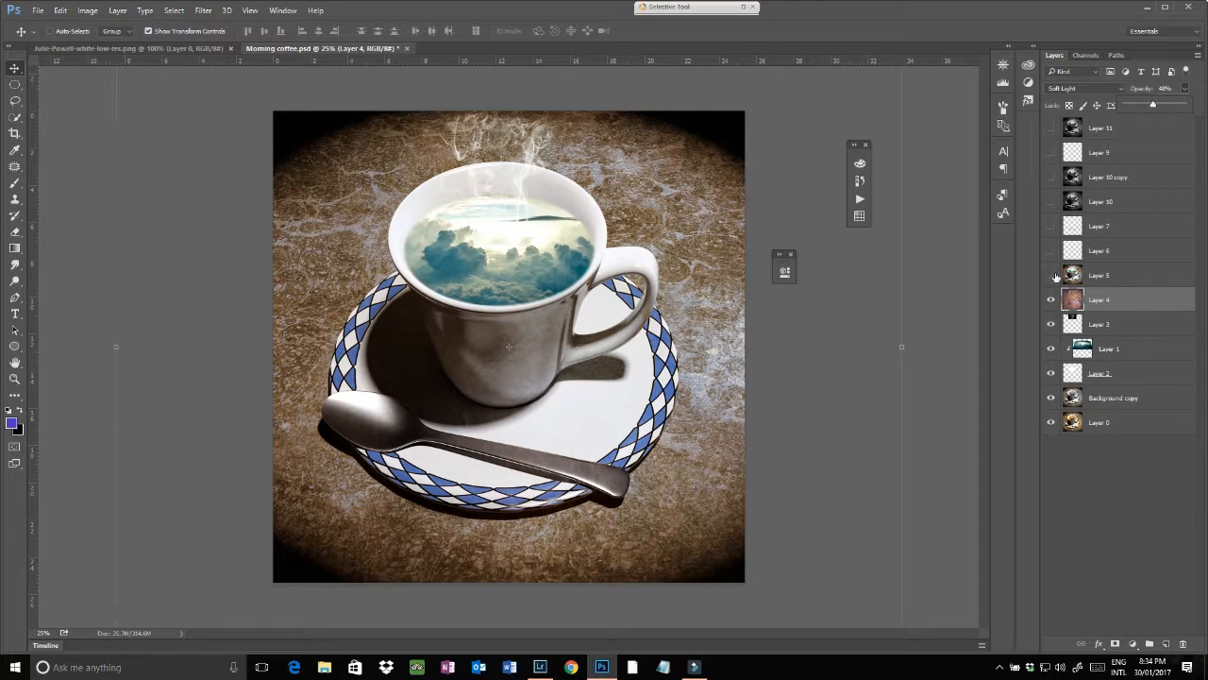
- Turn on the bird layers for the flying flock and the birds perched on the spoon
{"action": "left_click", "coordinate": [1098, 275]}
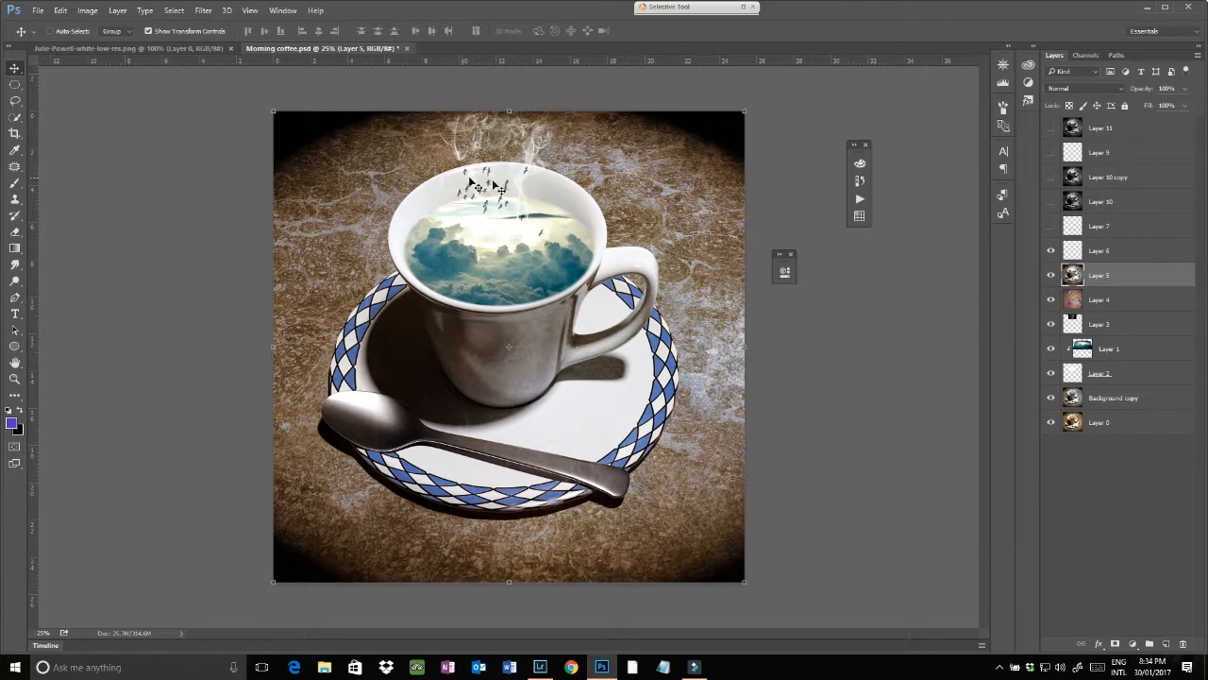
{"action": "left_click", "coordinate": [1099, 250]}
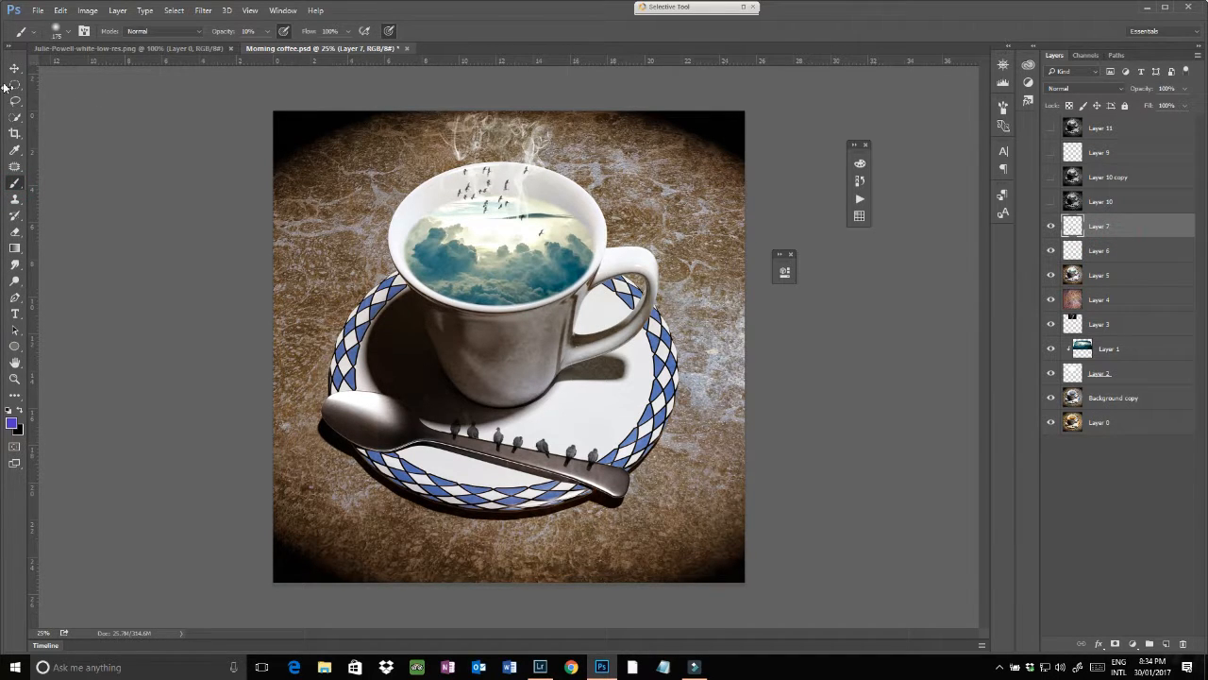
- Warp Layer 7's perched birds along the spoon curve, then stamp visible with Ctrl+Alt+Shift+E
{"action": "left_click", "coordinate": [14, 67]}
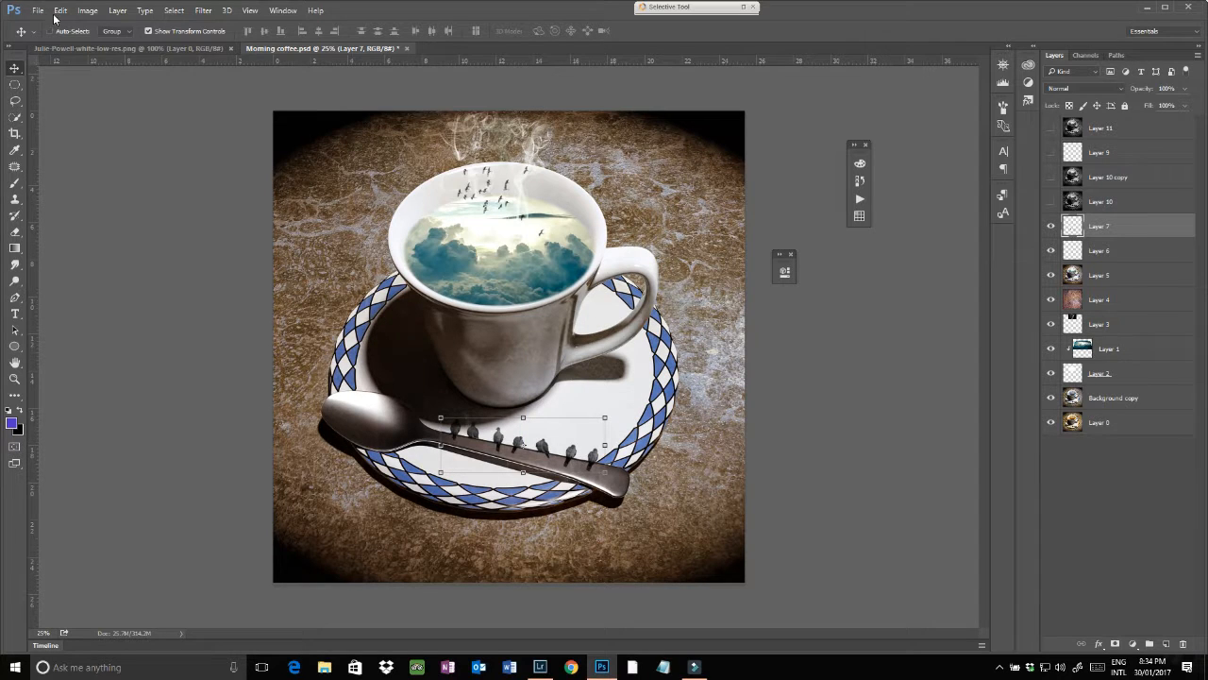
{"action": "left_click", "coordinate": [60, 10]}
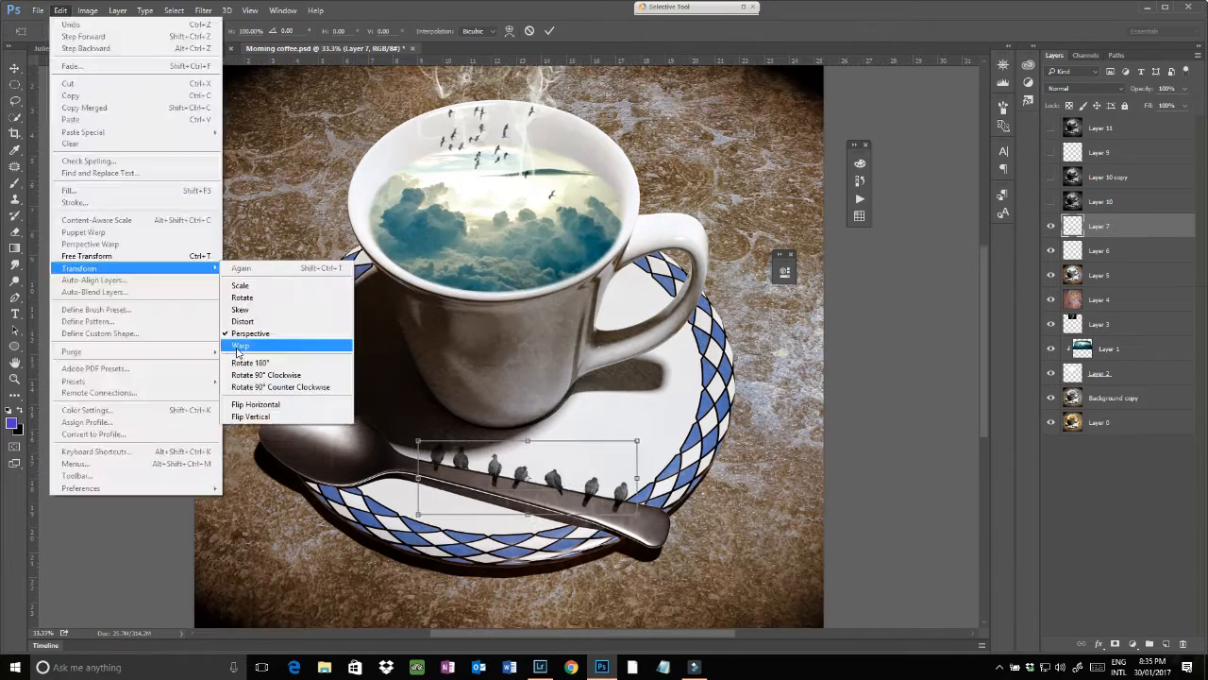
{"action": "left_click", "coordinate": [241, 344]}
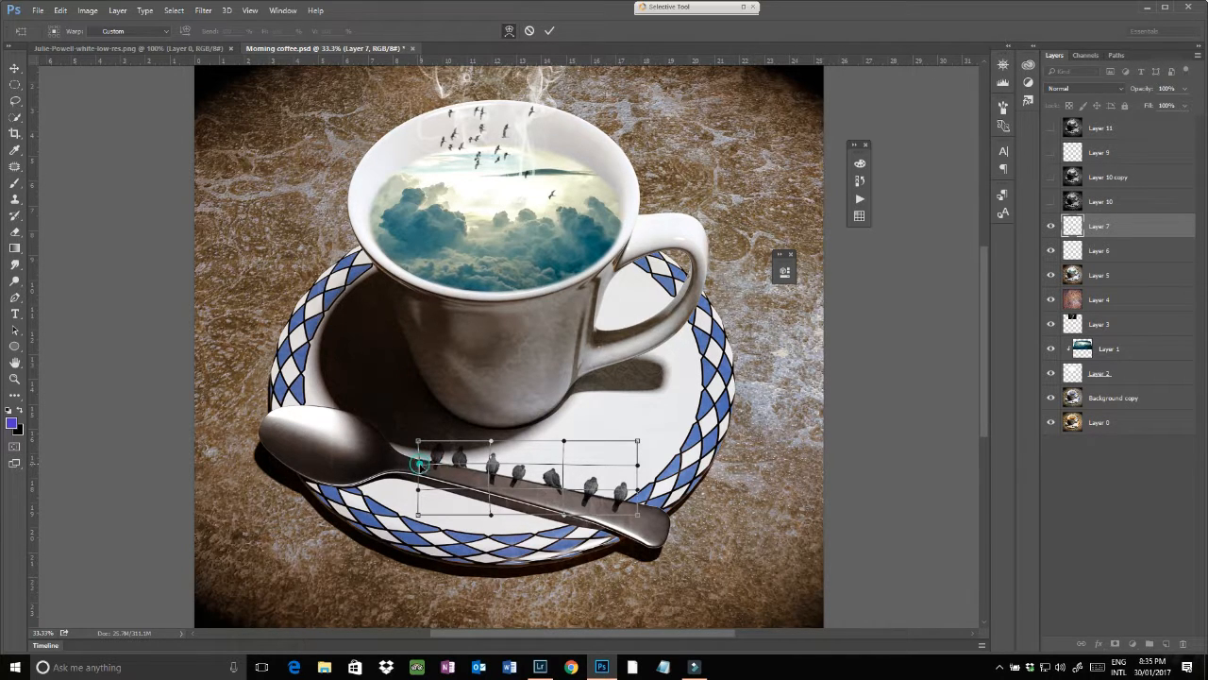
{"action": "key", "text": "ctrl+shift+alt+e"}
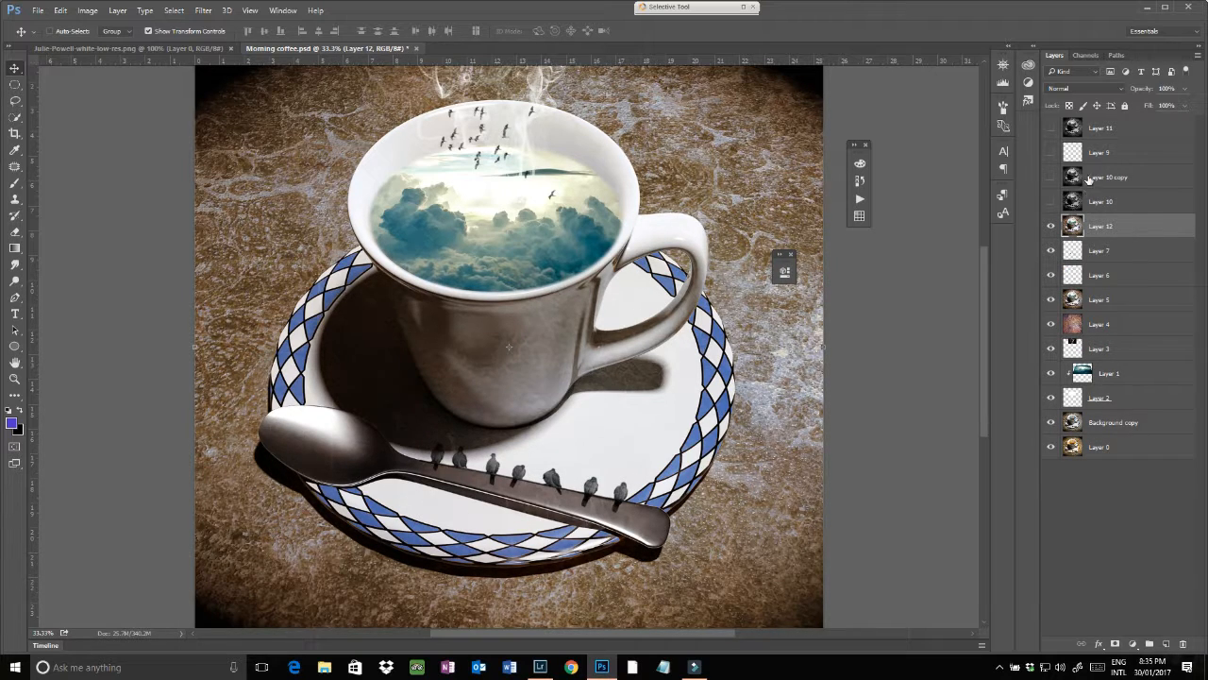
{"action": "left_click", "coordinate": [202, 10]}
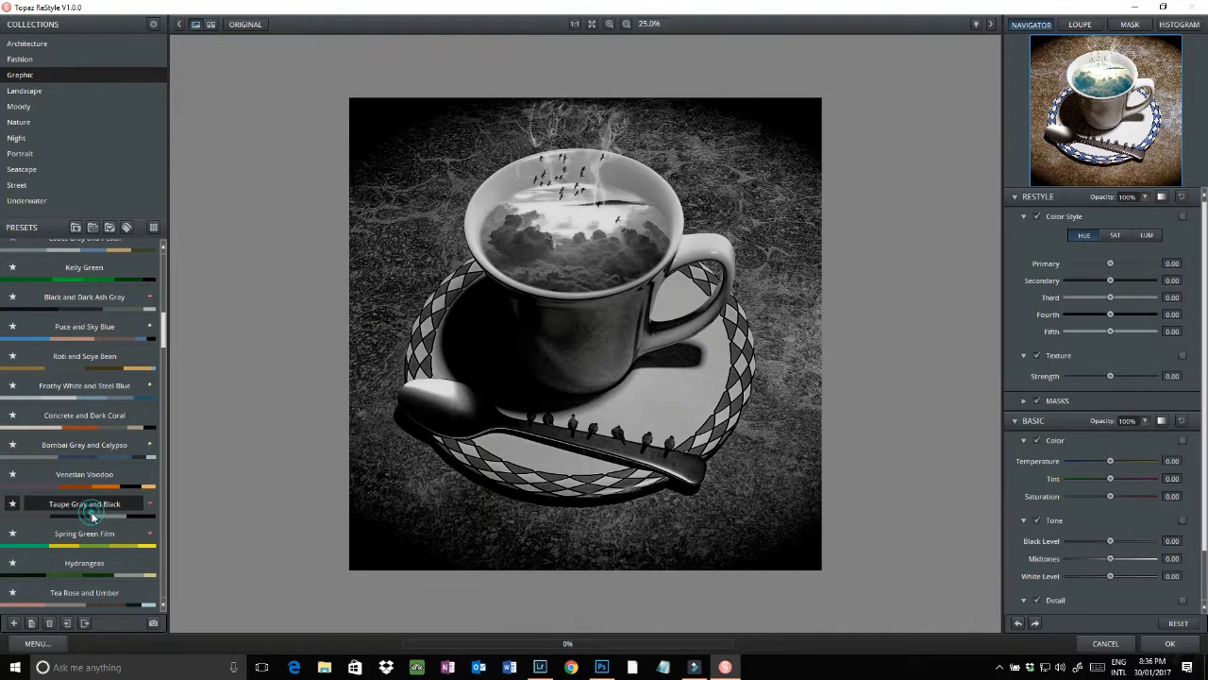
- Apply the Taupe Gray and Black preset, review its SAT and LUM tabs, and confirm
{"action": "left_click", "coordinate": [84, 504]}
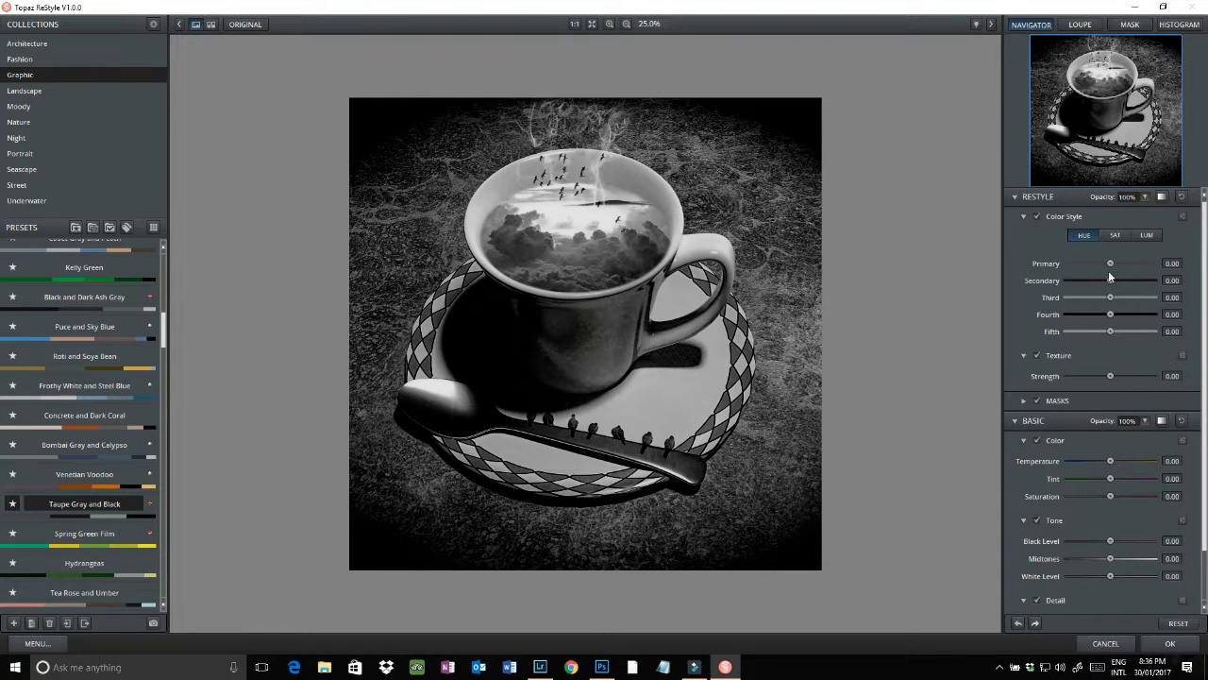
{"action": "scroll", "scroll_direction": "down", "scroll_amount": 3}
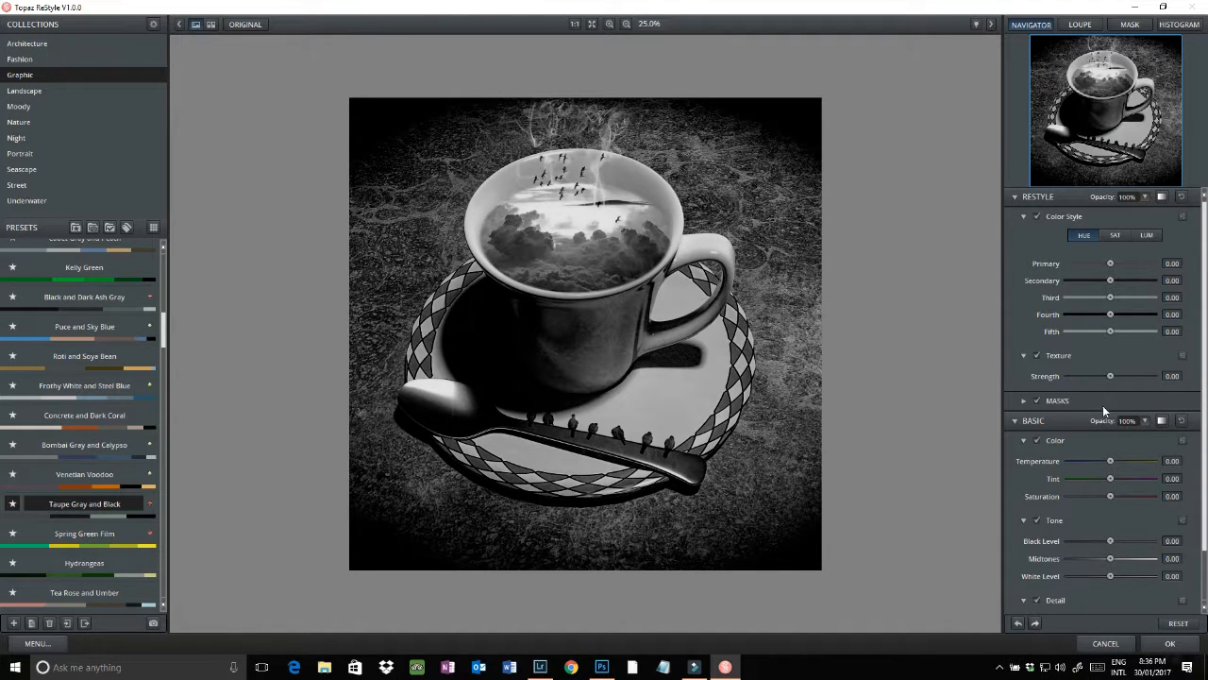
{"action": "mouse_move", "coordinate": [1111, 419]}
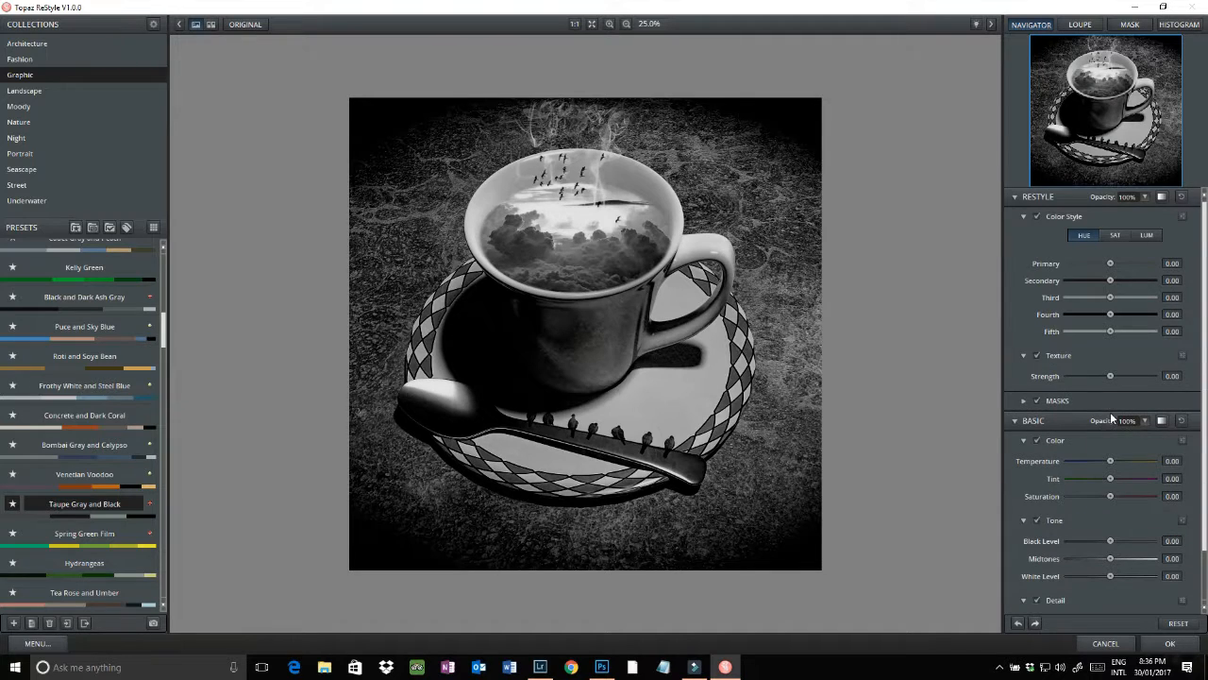
{"action": "left_click", "coordinate": [1114, 234]}
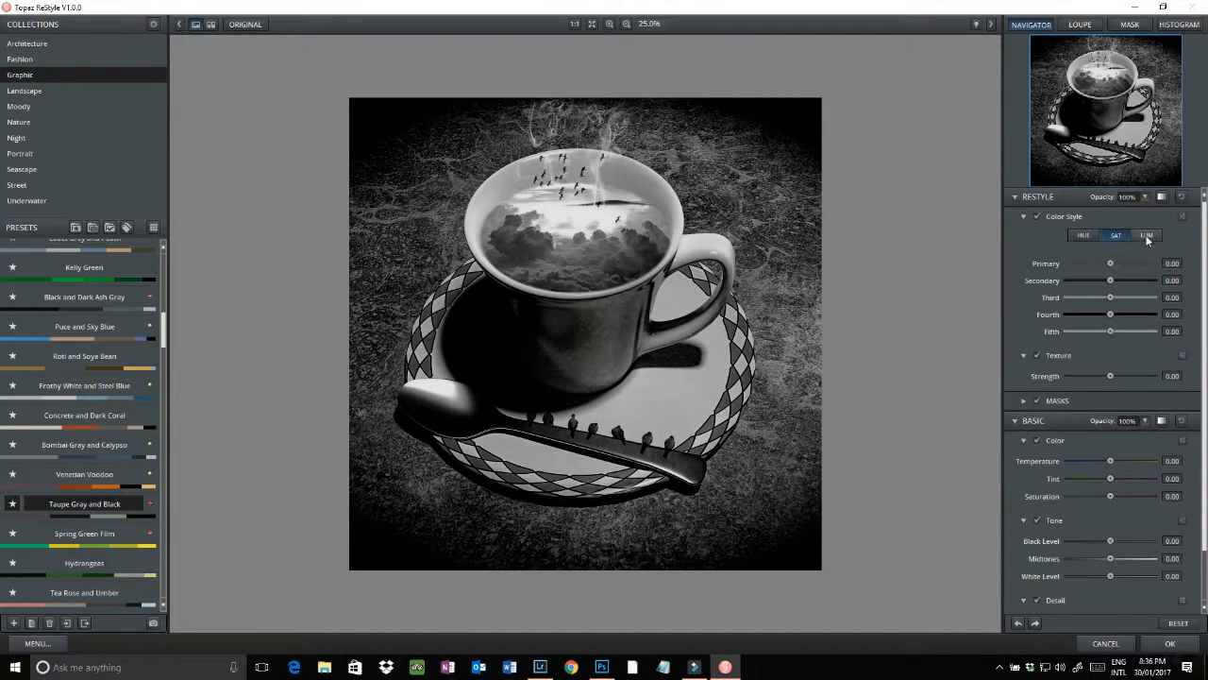
{"action": "left_click", "coordinate": [1147, 235]}
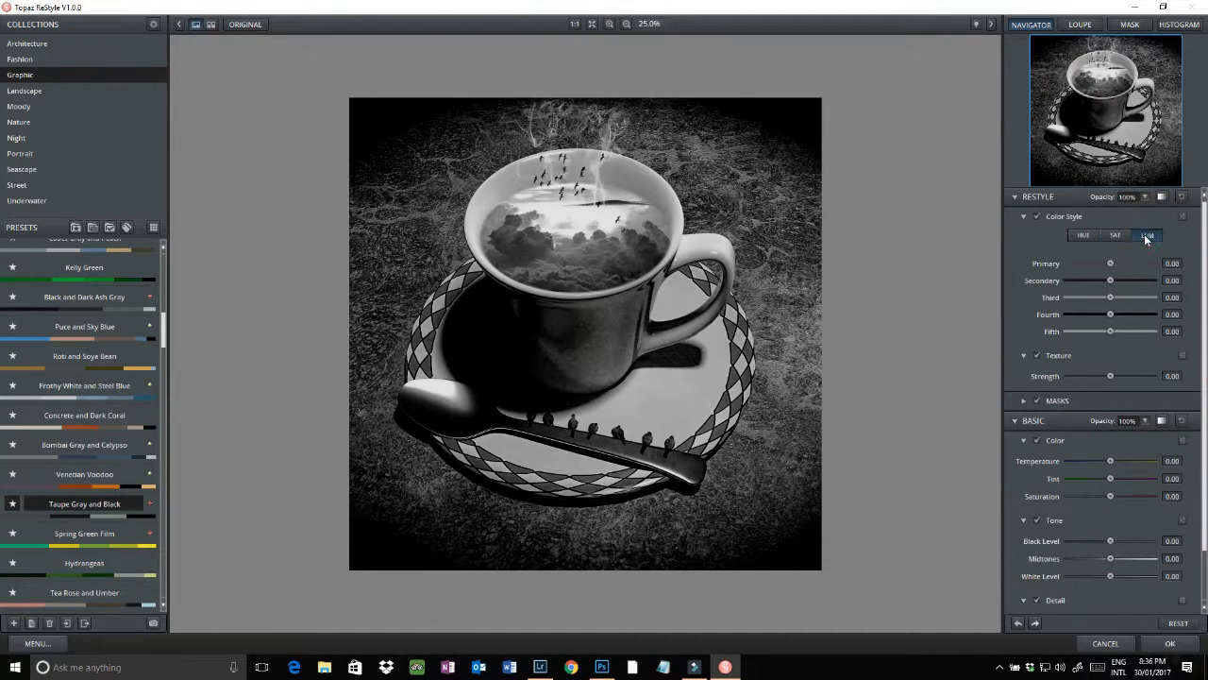
{"action": "left_click", "coordinate": [1147, 234]}
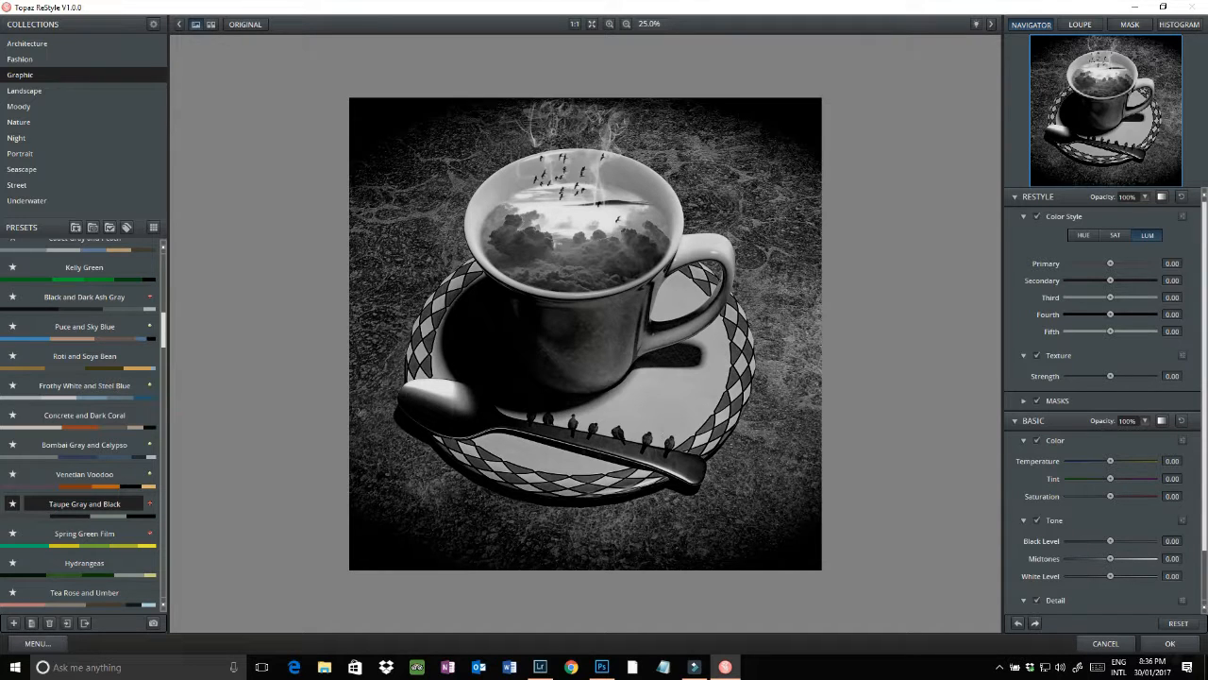
{"action": "mouse_move", "coordinate": [1170, 643]}
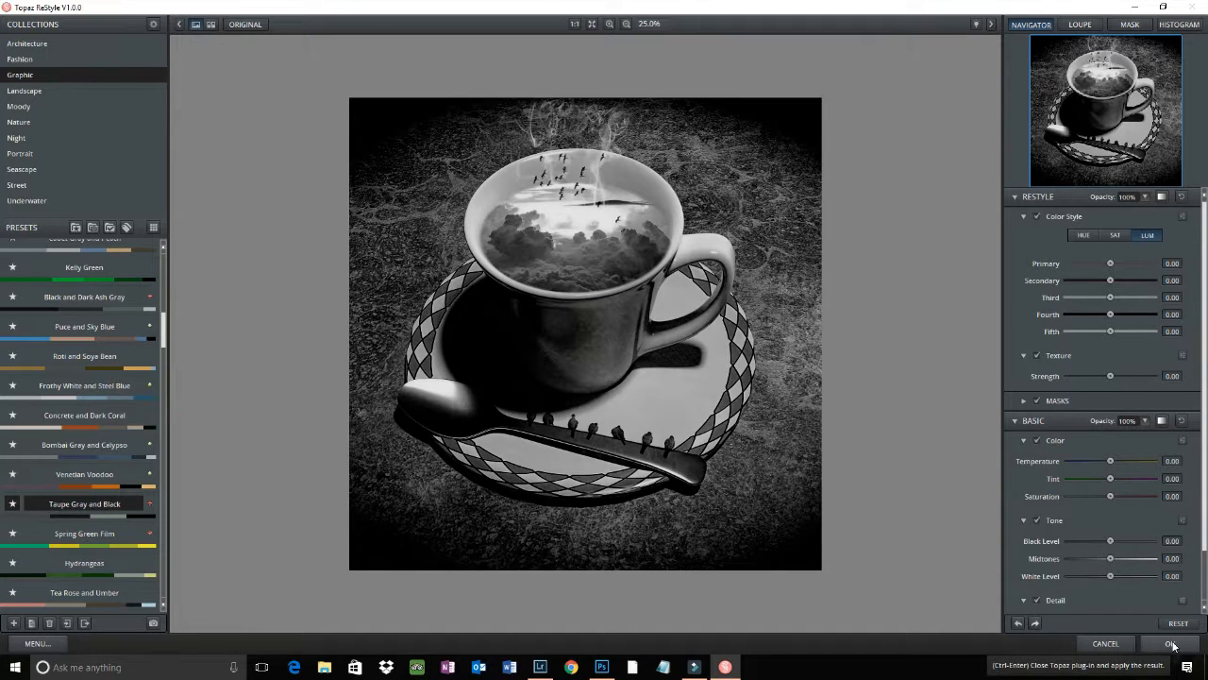
{"action": "left_click", "coordinate": [1173, 643]}
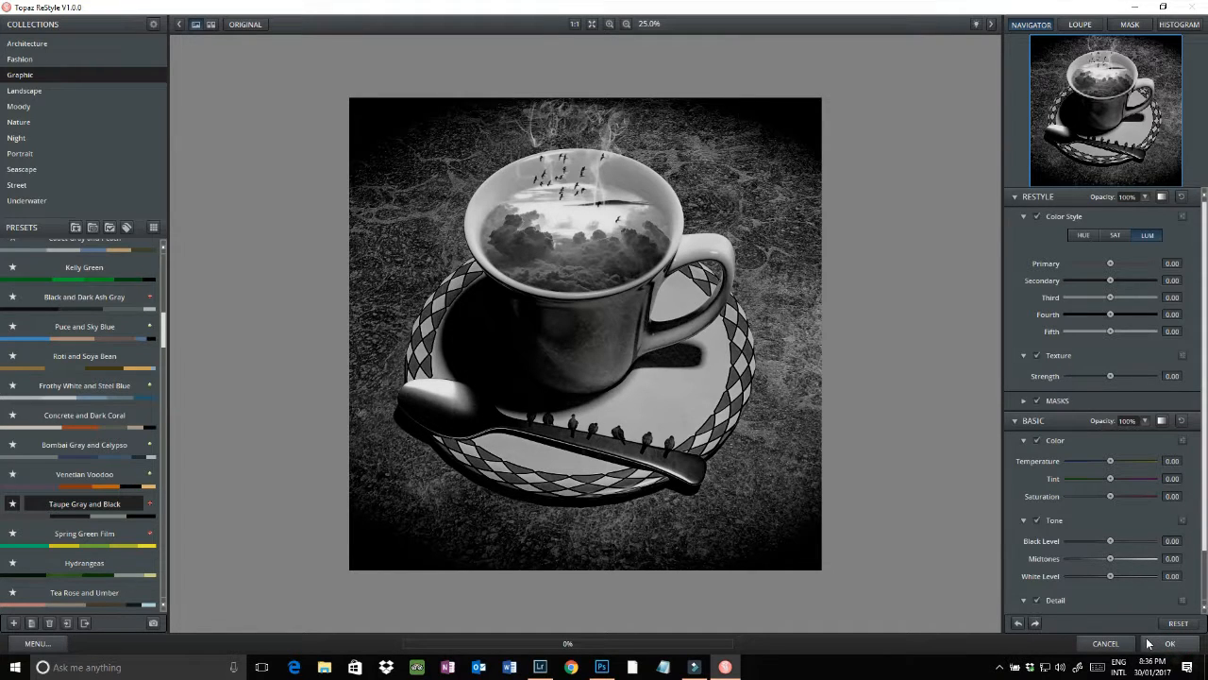
{"action": "left_click", "coordinate": [1105, 643]}
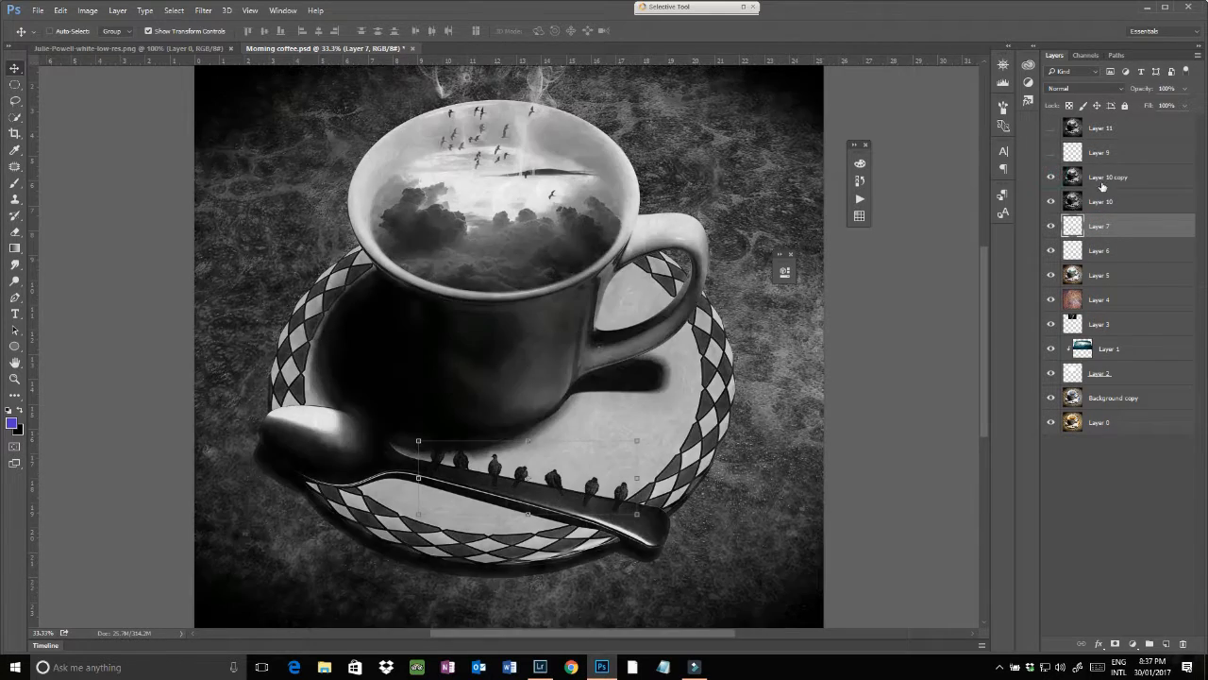
- Select the Layer 10 copy layer and launch Filter > Topaz Labs > Topaz Impression
{"action": "left_click", "coordinate": [1100, 201]}
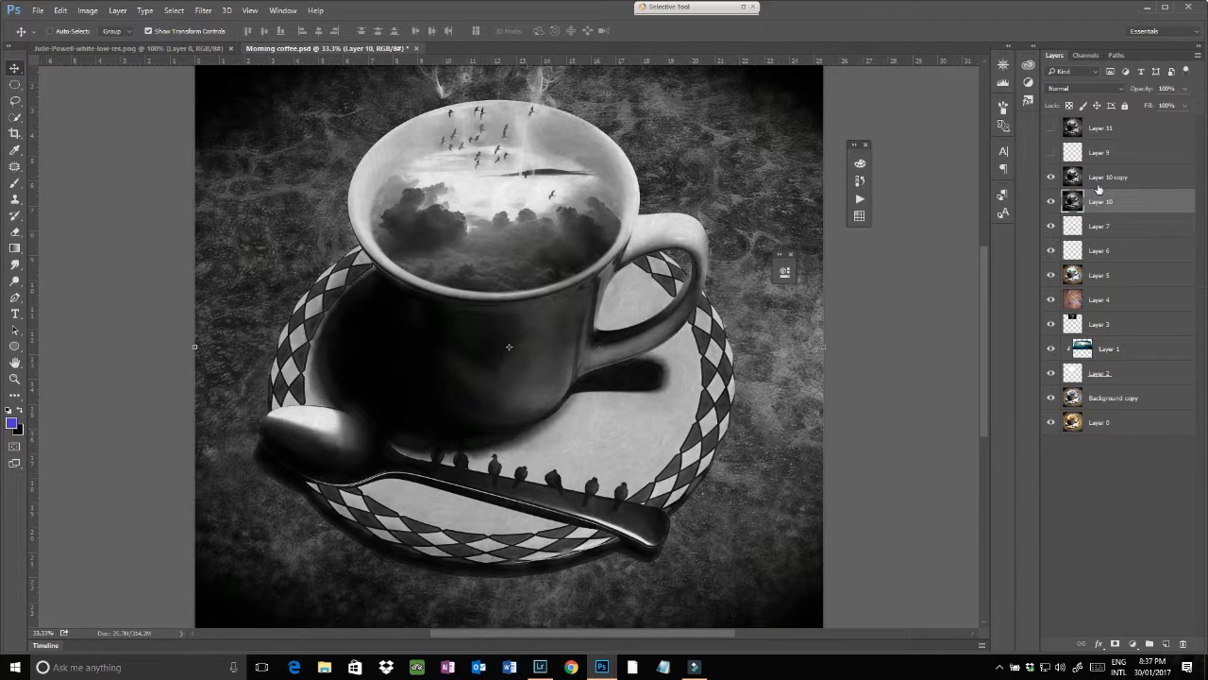
{"action": "left_click", "coordinate": [1109, 176]}
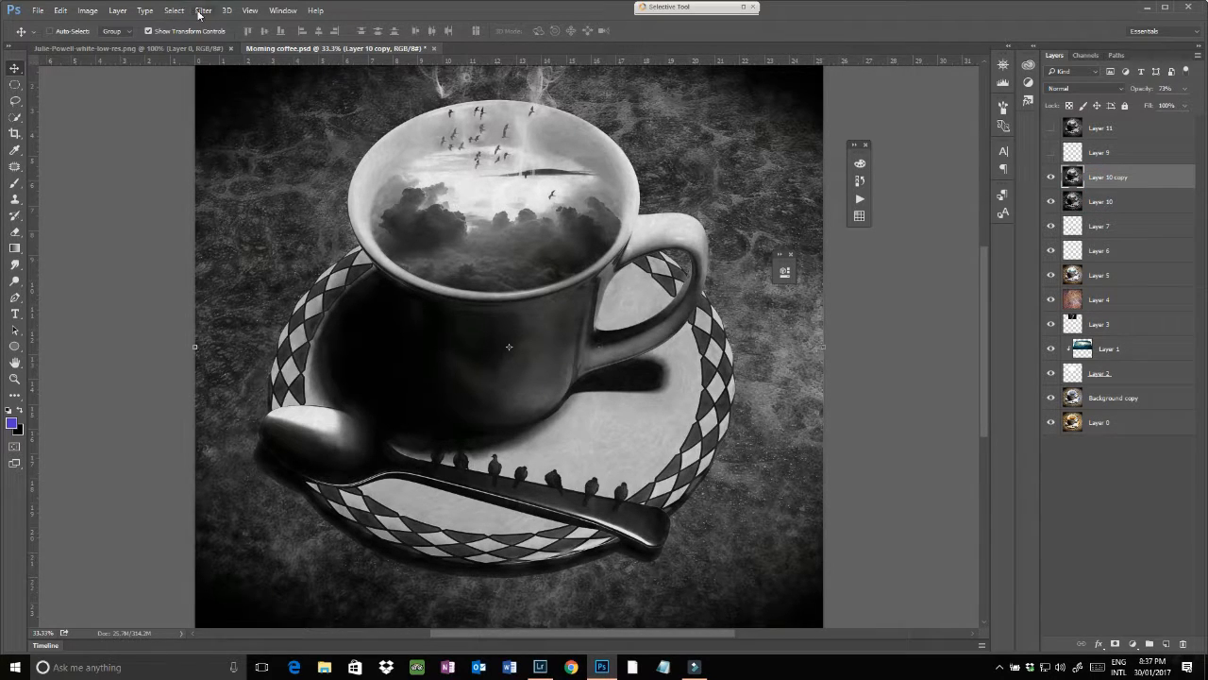
{"action": "left_click", "coordinate": [203, 11]}
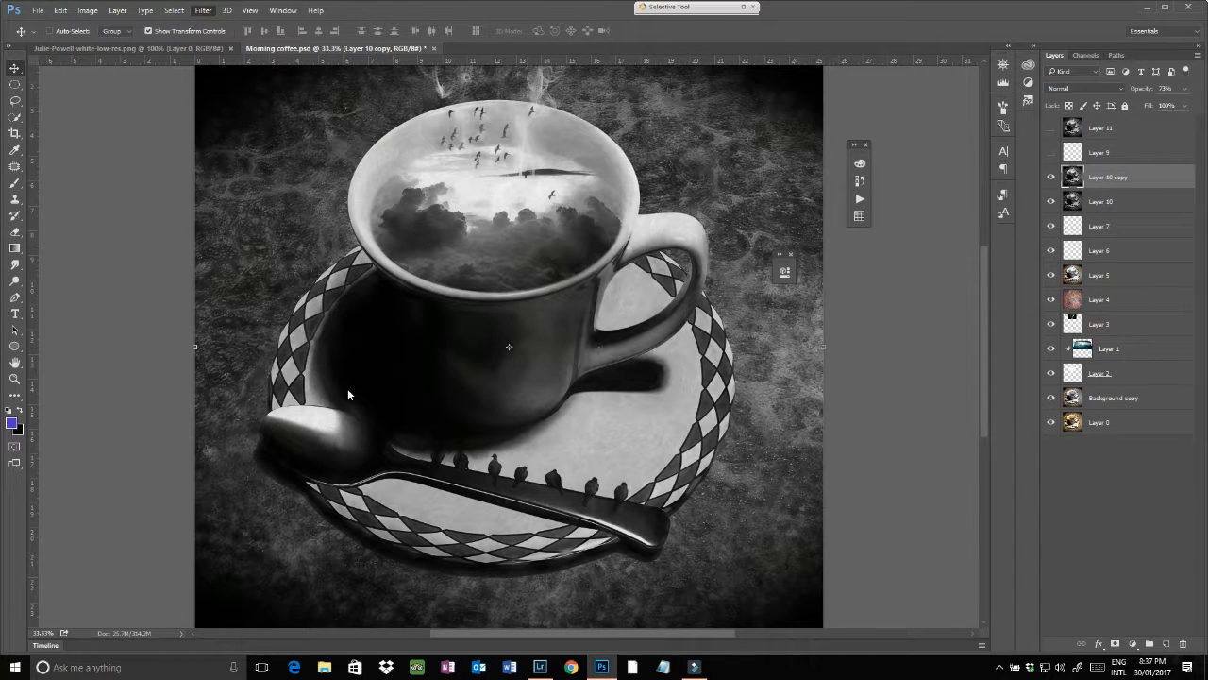
{"action": "left_click", "coordinate": [202, 10]}
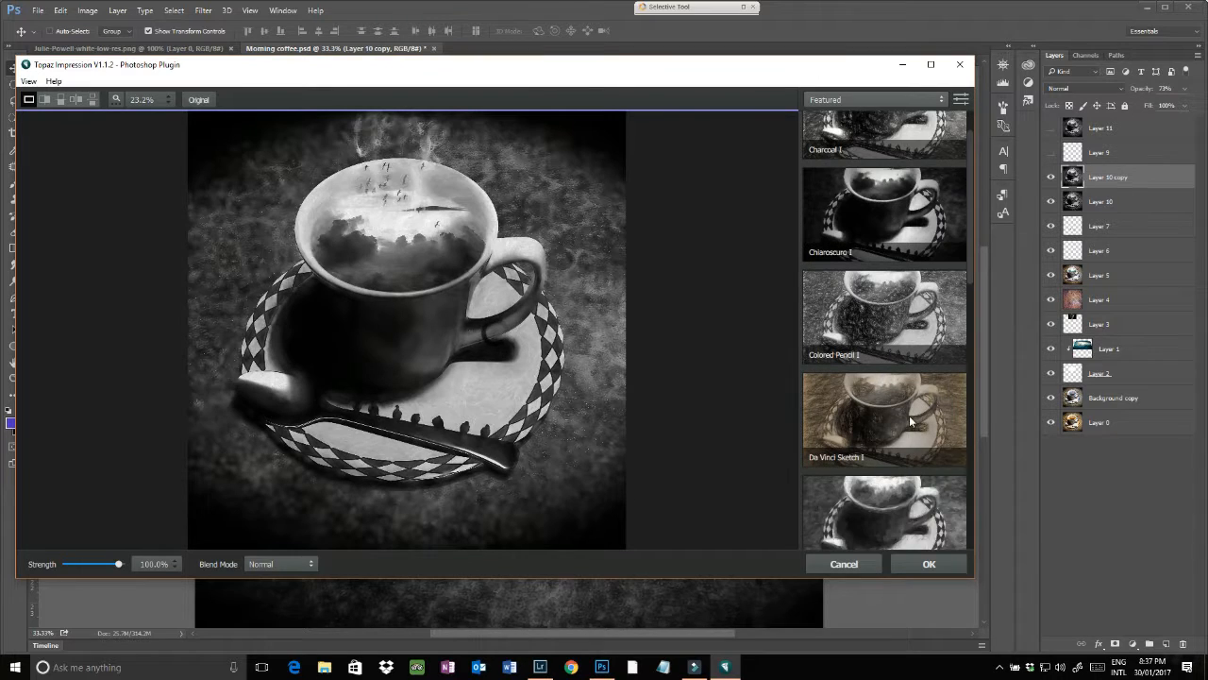
- Preview the Impasto I and Obscurity II painterly presets, then close Topaz Impression
{"action": "scroll", "scroll_direction": "down", "scroll_amount": 3}
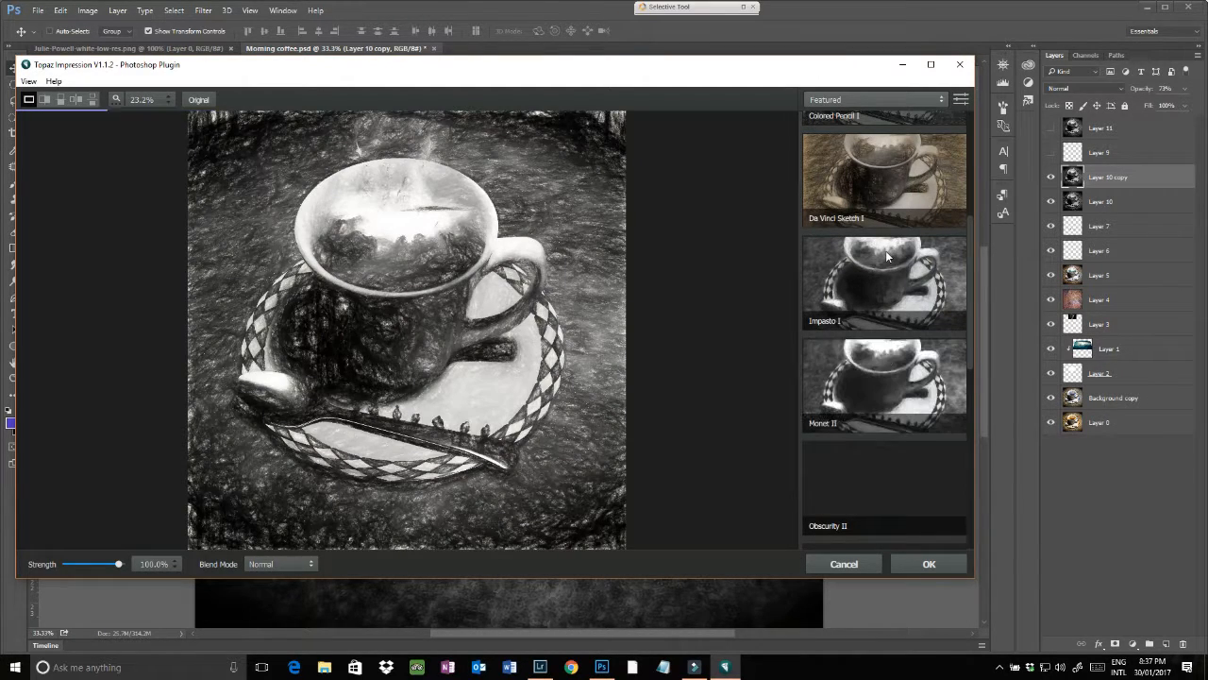
{"action": "left_click", "coordinate": [885, 283]}
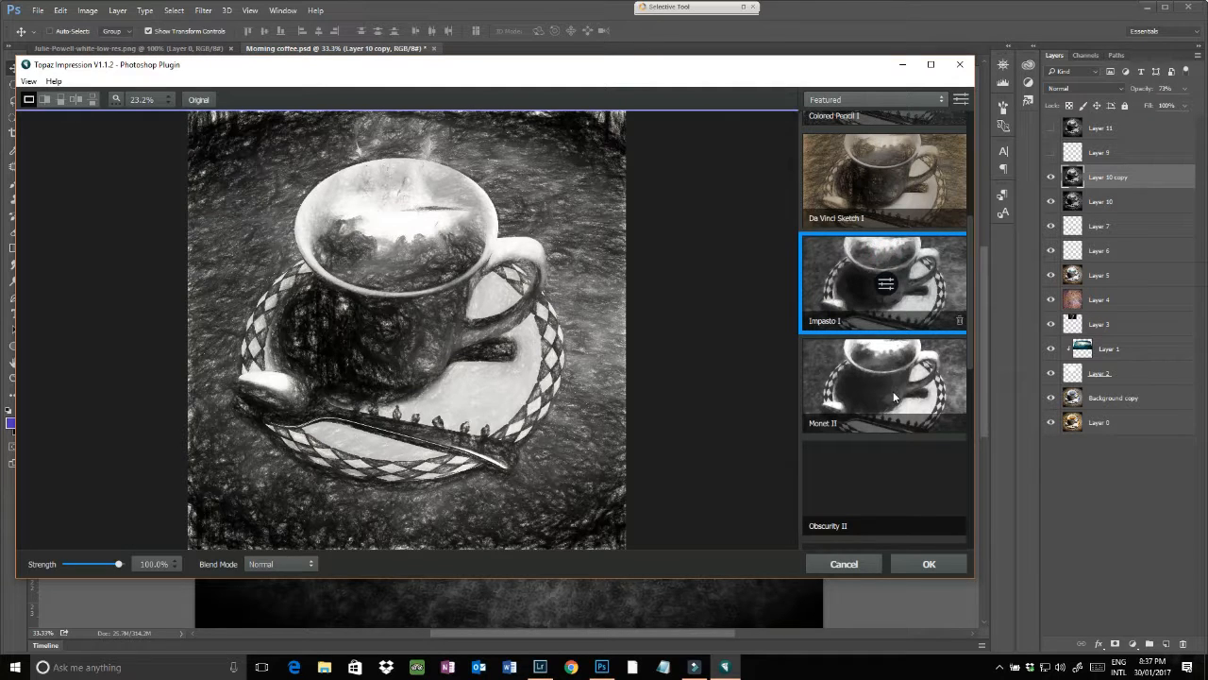
{"action": "scroll", "scroll_direction": "down", "scroll_amount": 3}
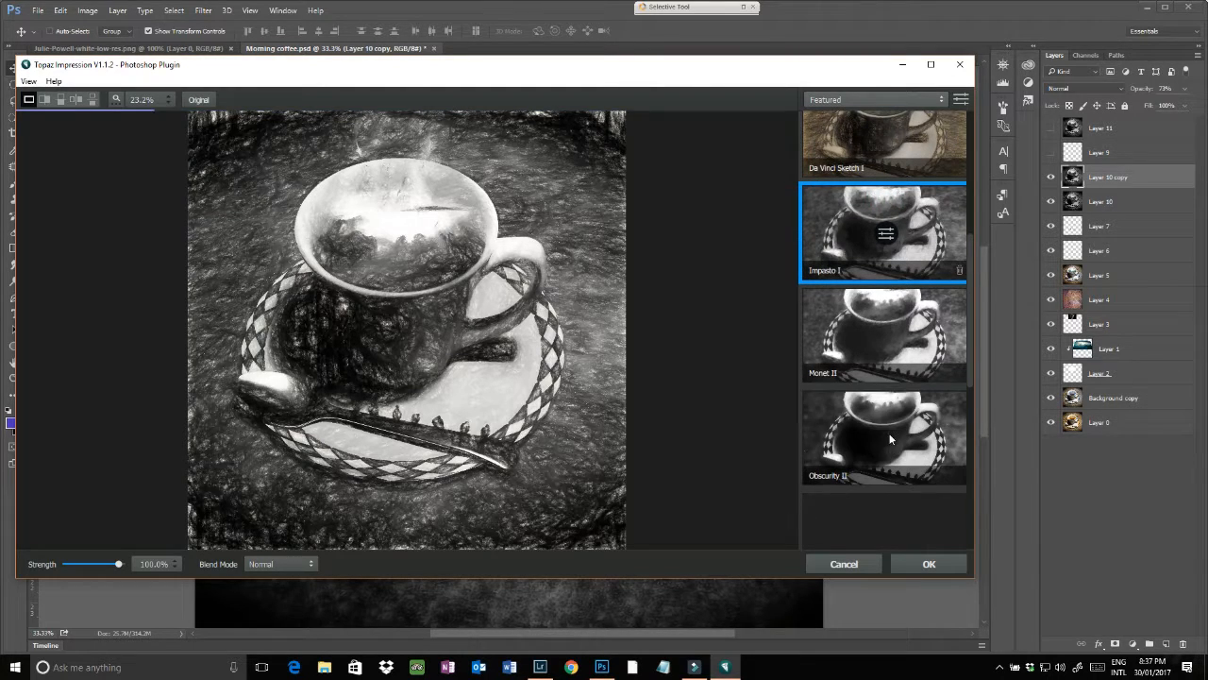
{"action": "left_click", "coordinate": [883, 437]}
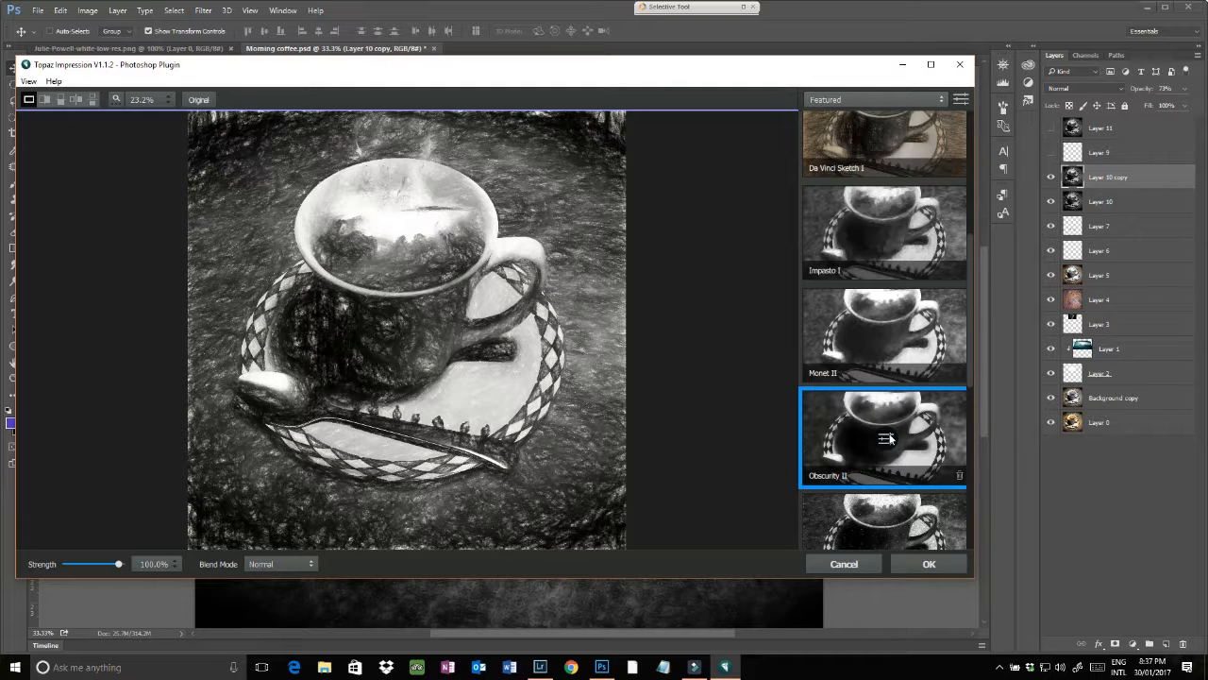
{"action": "left_click", "coordinate": [928, 564]}
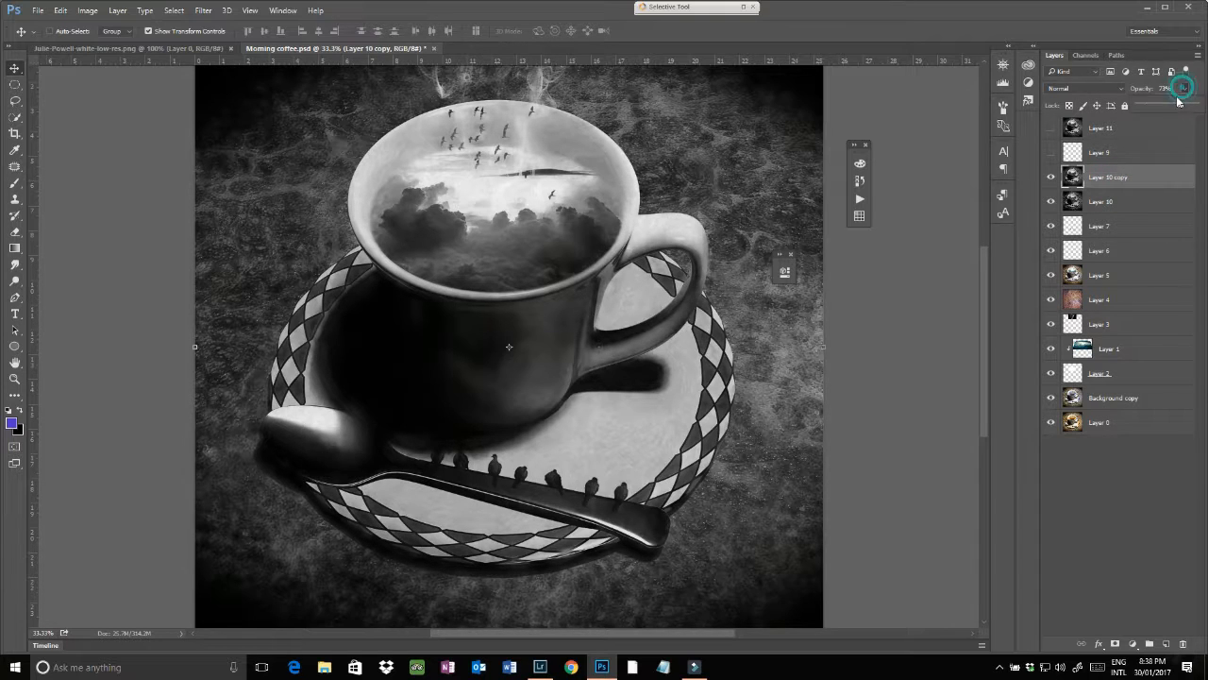
- Lower Layer 10 copy opacity to 72% and make the Layer 11 signature visible
{"action": "left_click", "coordinate": [1178, 87]}
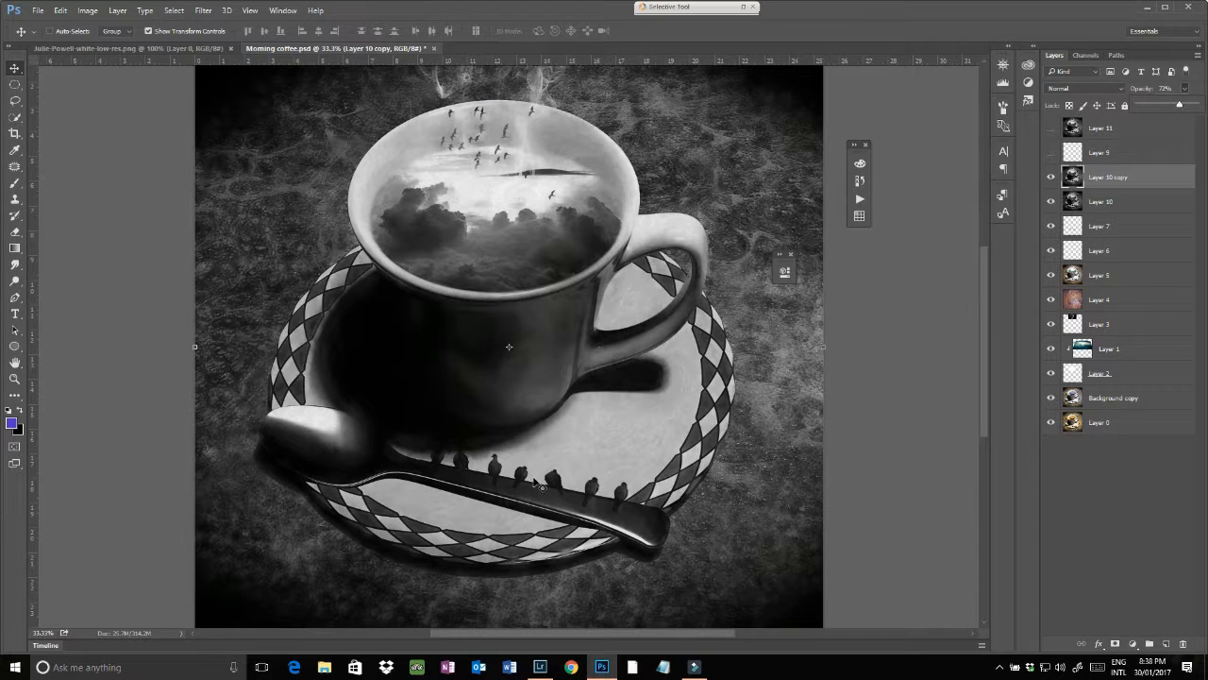
{"action": "mouse_move", "coordinate": [670, 378]}
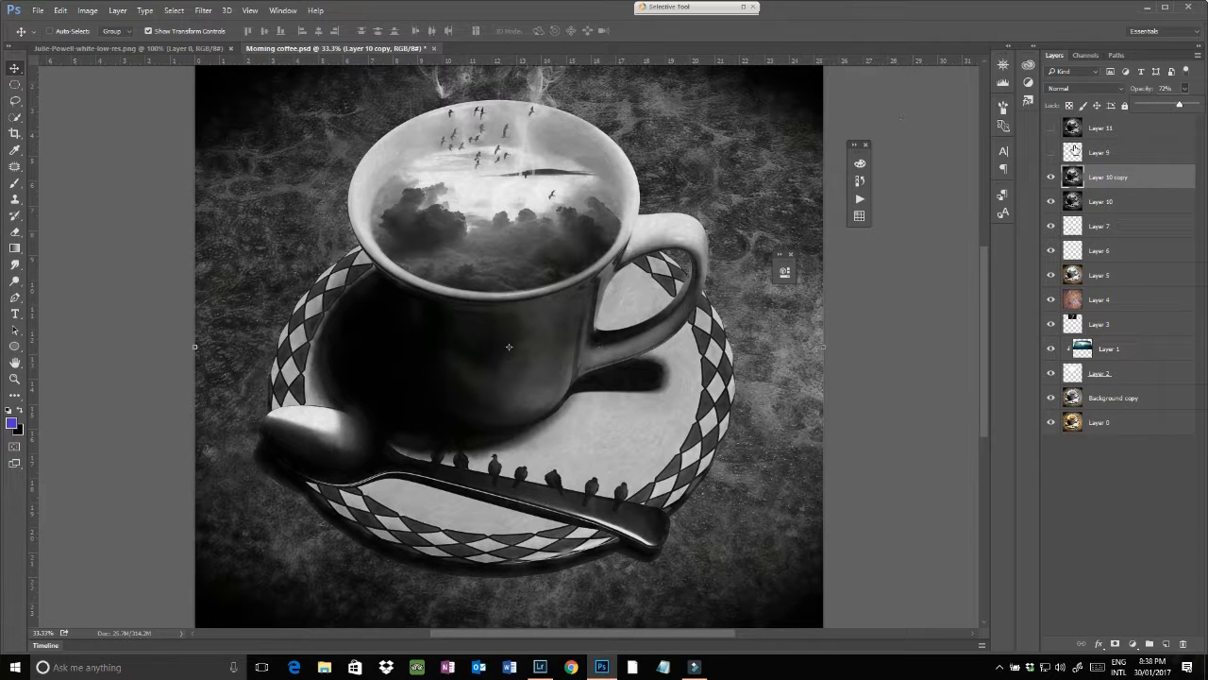
{"action": "left_click", "coordinate": [1050, 130]}
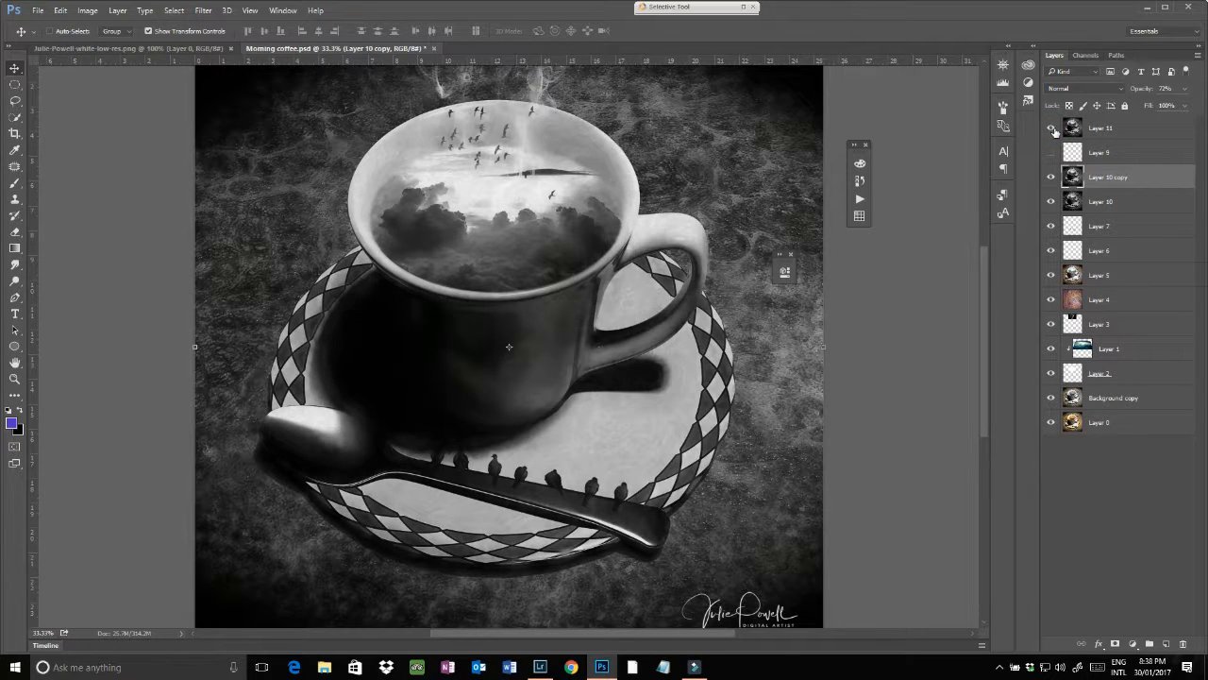